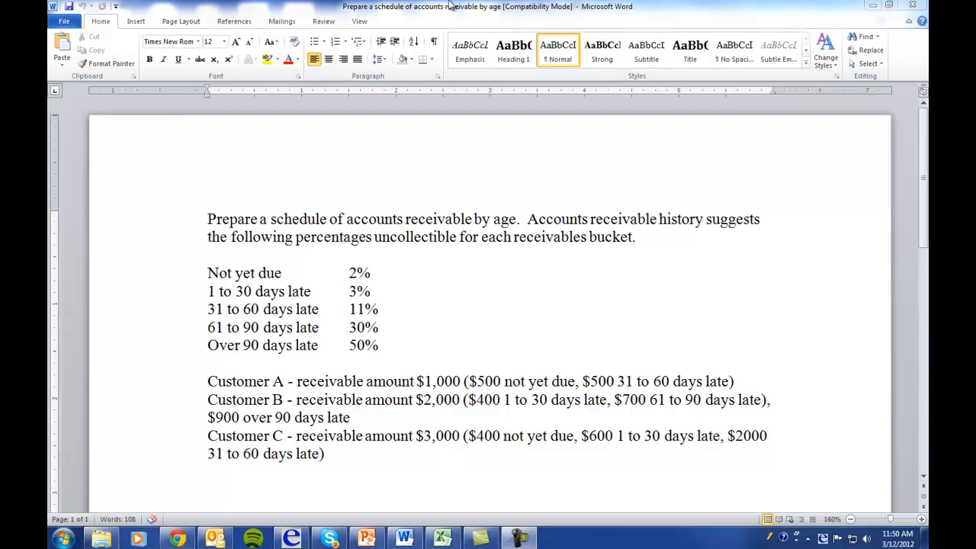
# - Switch from the Word assignment to the aging schedule workbook in Excel
pyautogui.click(442, 539)
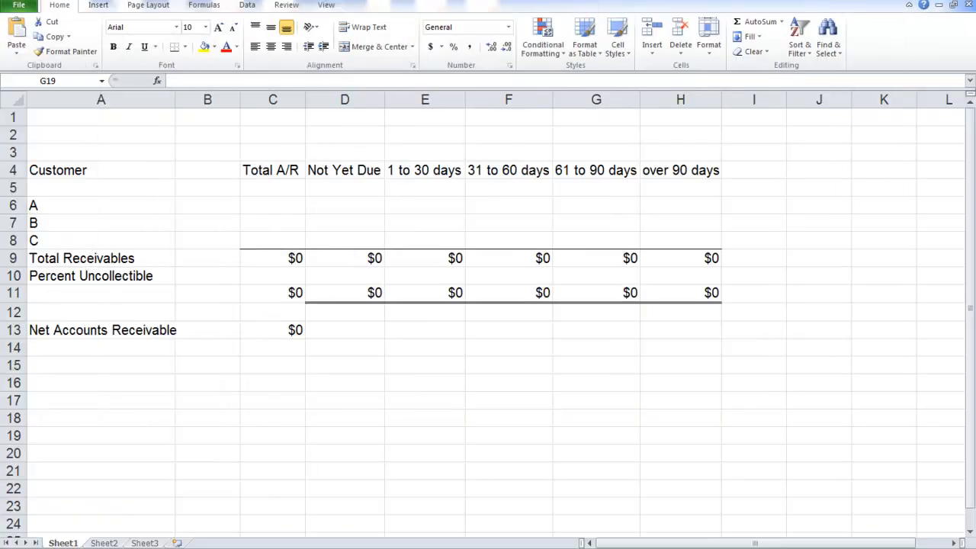
pyautogui.click(595, 436)
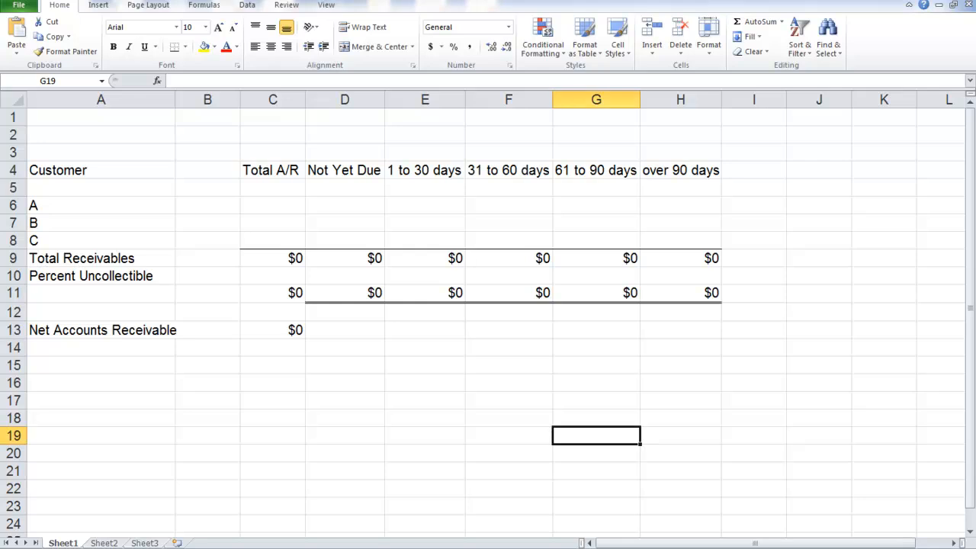
pyautogui.click(872, 469)
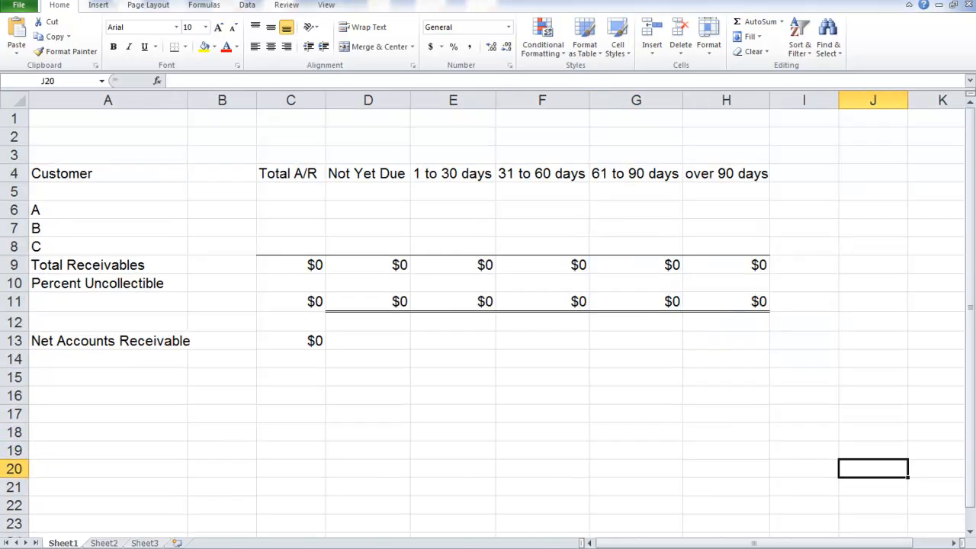
pyautogui.hscroll(3)
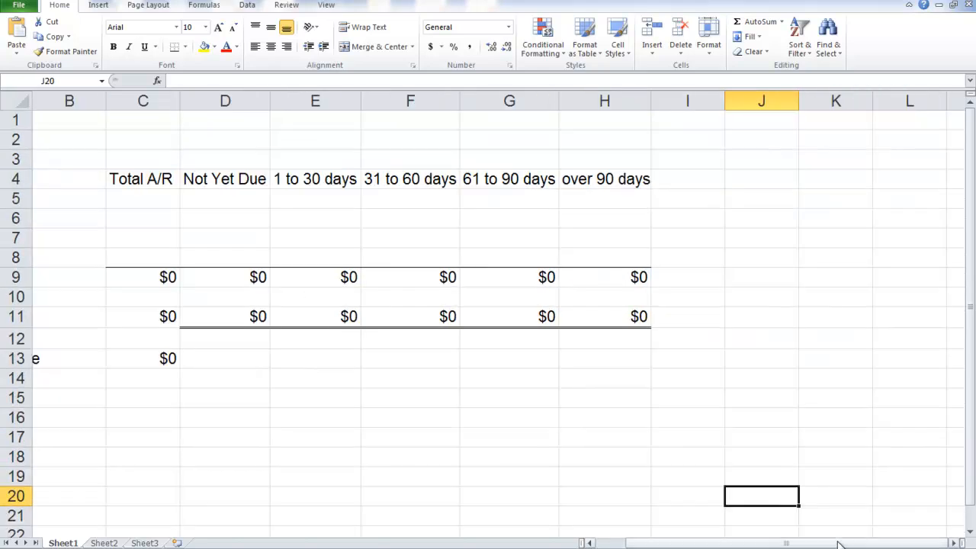
pyautogui.hscroll(-3)
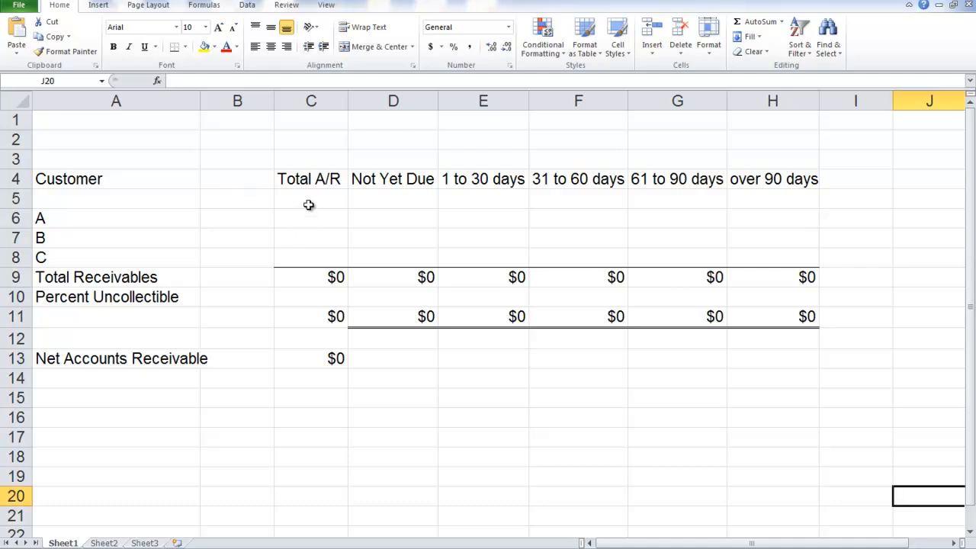
# - Enter customer A's $1,000 Total A/R split $500 Not Yet Due and $500 at 31 to 60 days
pyautogui.click(311, 198)
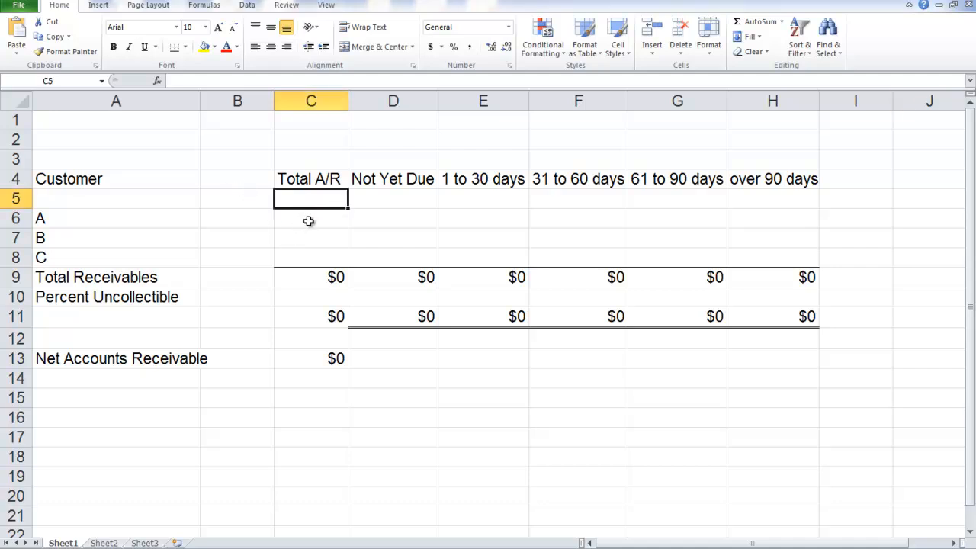
pyautogui.click(311, 219)
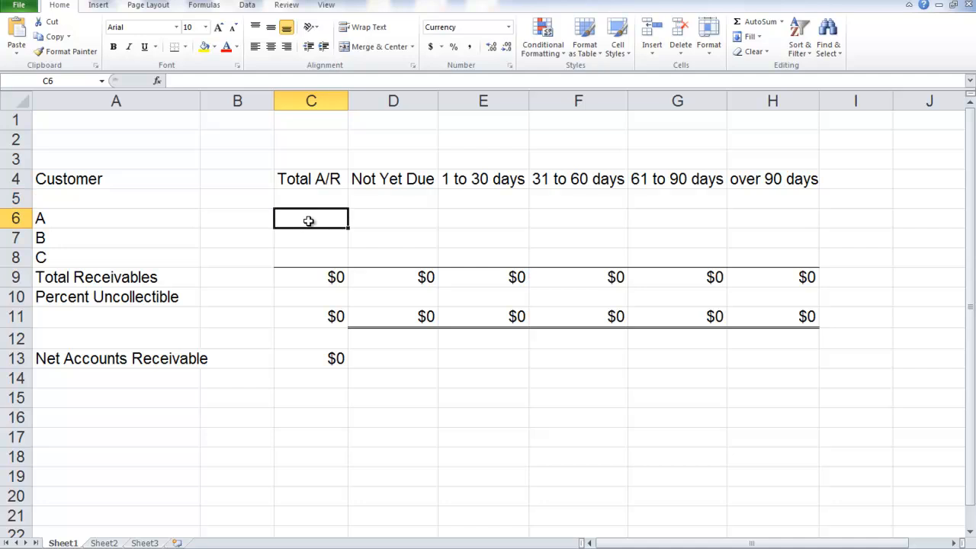
pyautogui.write('1')
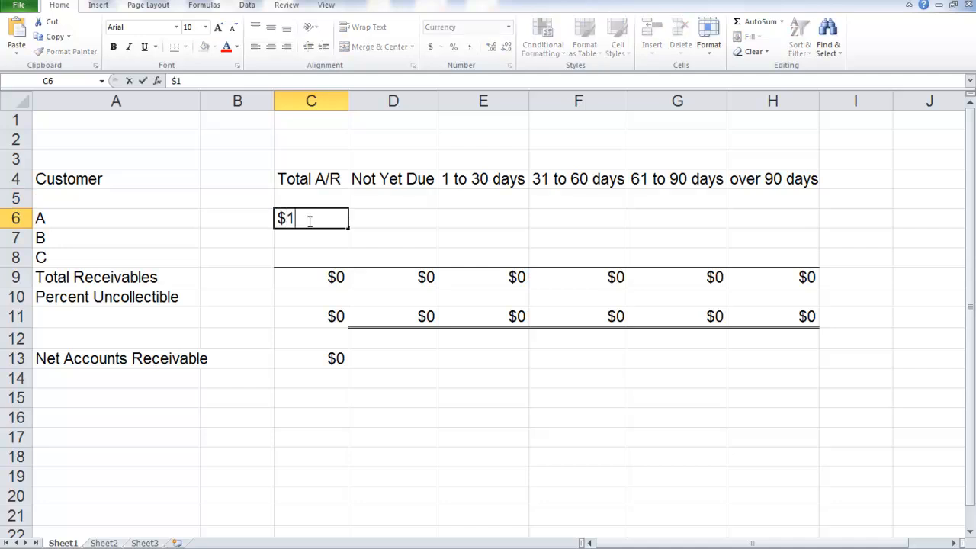
pyautogui.write('000')
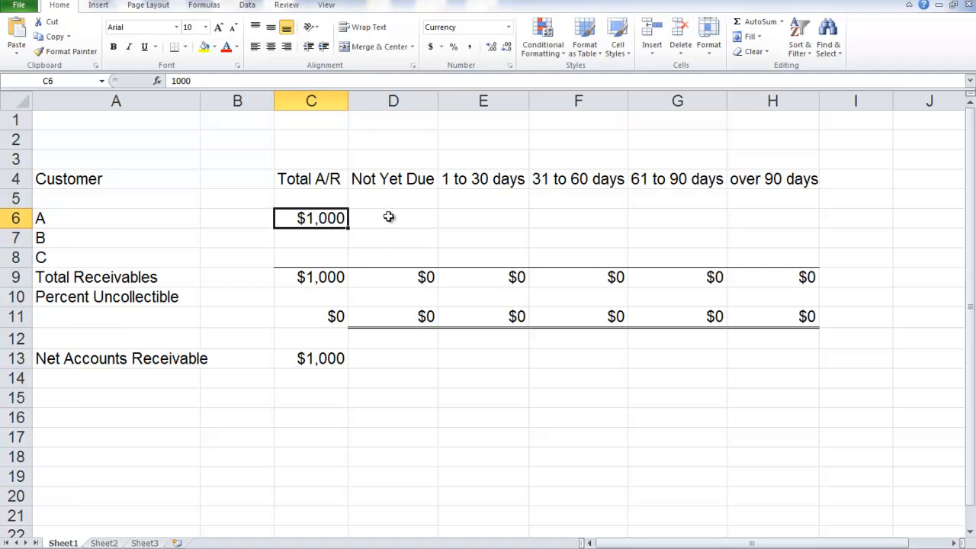
pyautogui.click(393, 218)
pyautogui.write('$500')
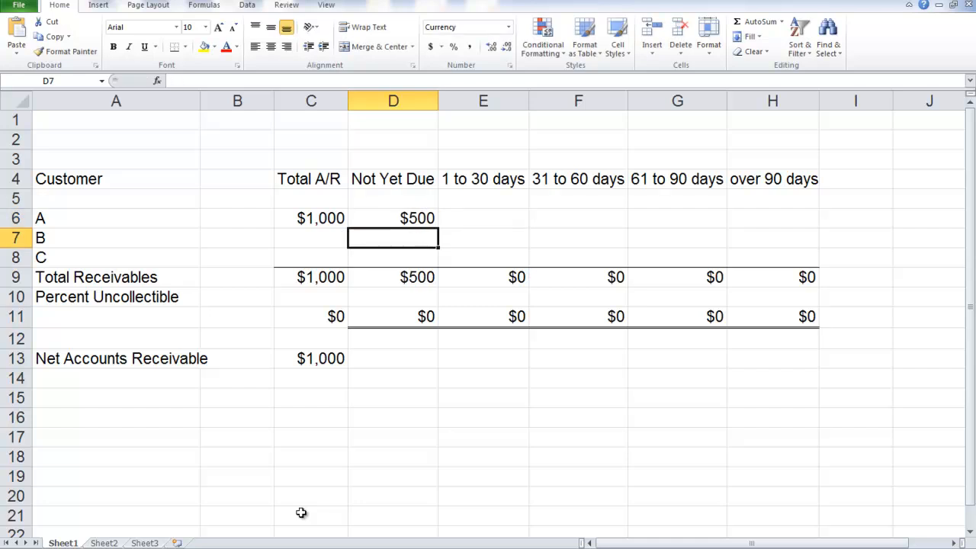
pyautogui.click(482, 238)
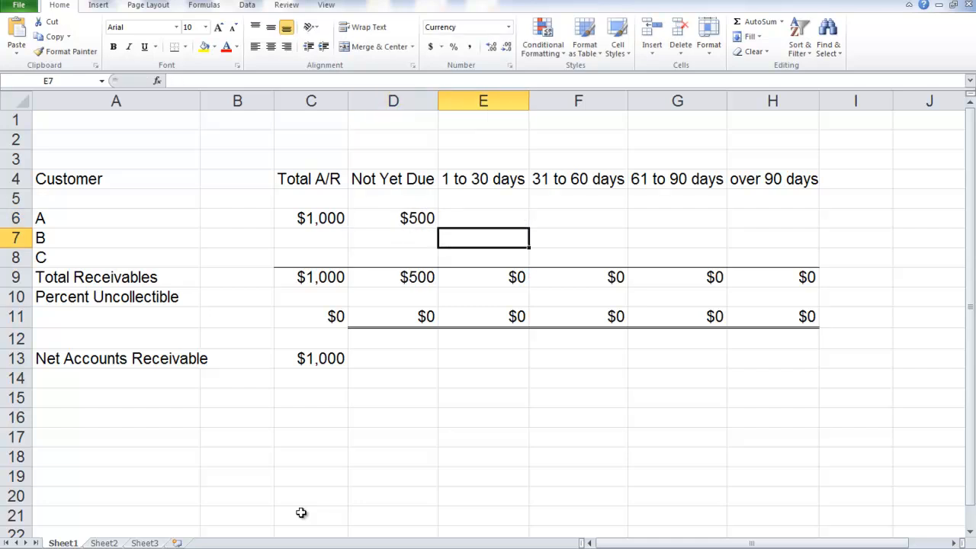
pyautogui.click(578, 218)
pyautogui.write('$500')
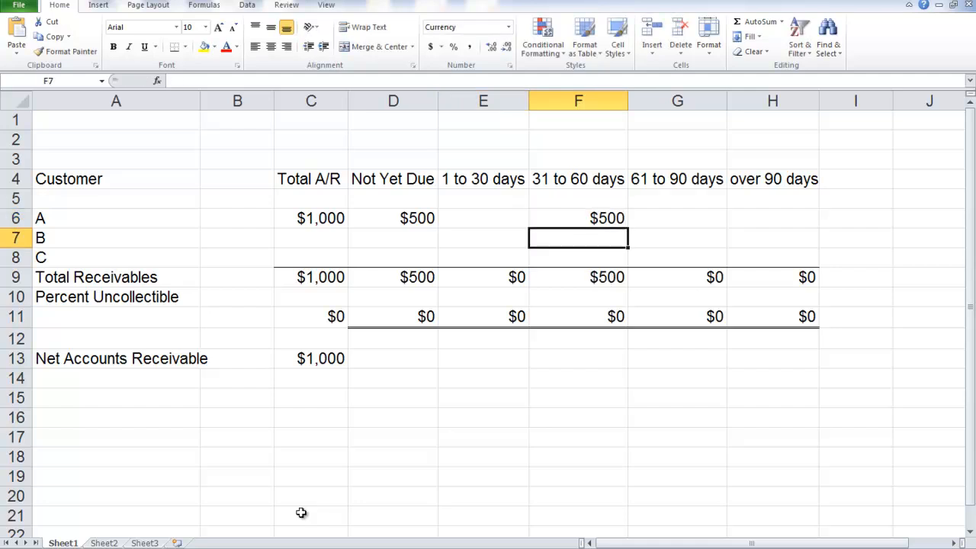
pyautogui.moveTo(394, 300)
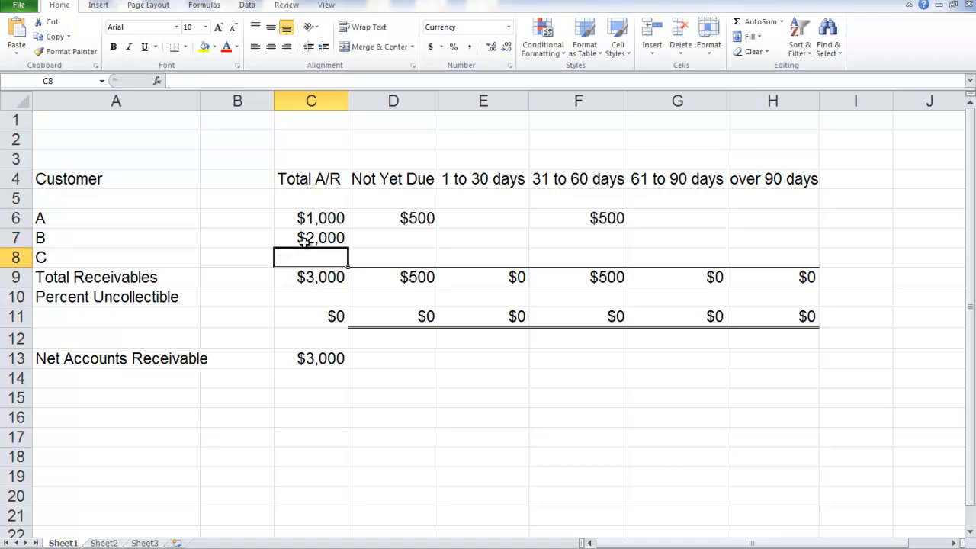
# - Enter customer B's $2,000 and C's $3,000 Total A/R, bringing the total to $6,000
pyautogui.write('$3,000')
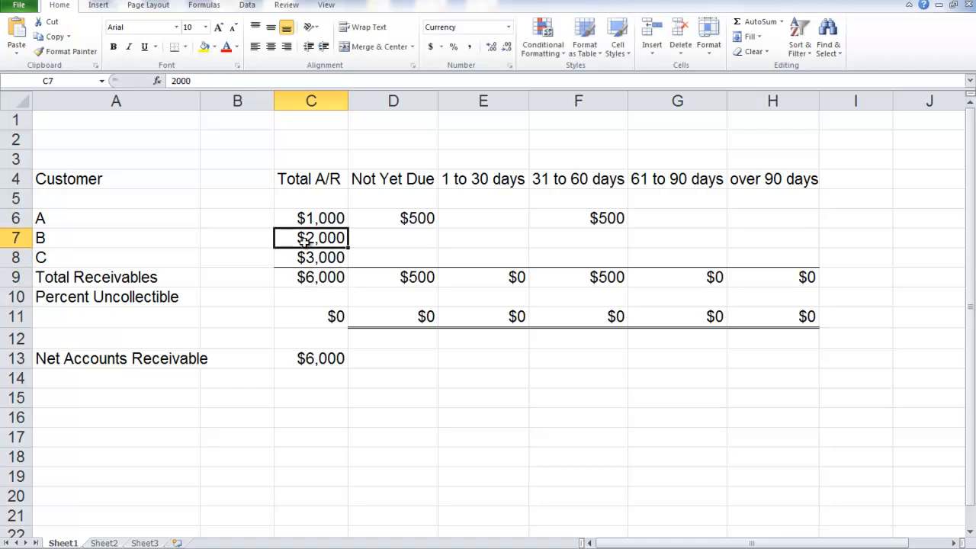
# - Enter customer B's aging split of $400, $700 and $900 across the day buckets
pyautogui.click(394, 238)
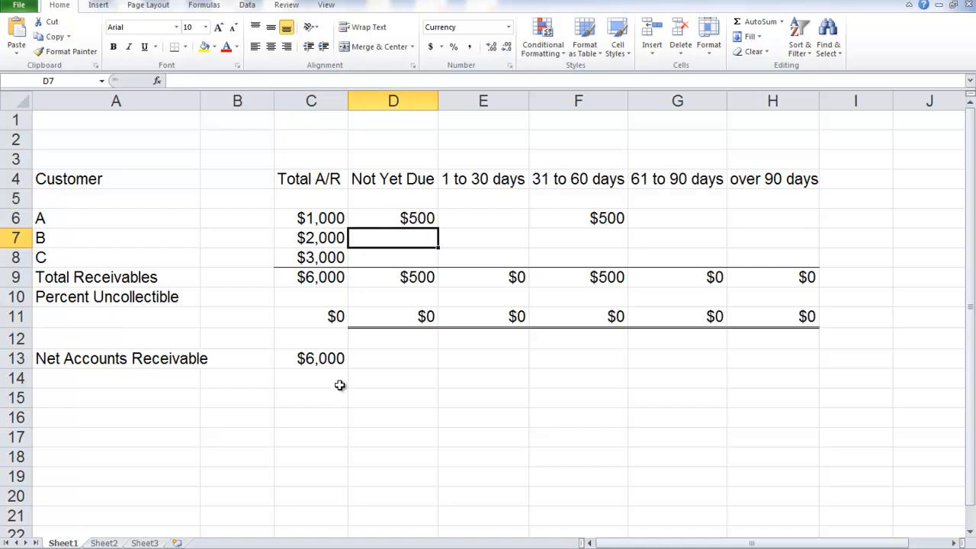
pyautogui.moveTo(482, 231)
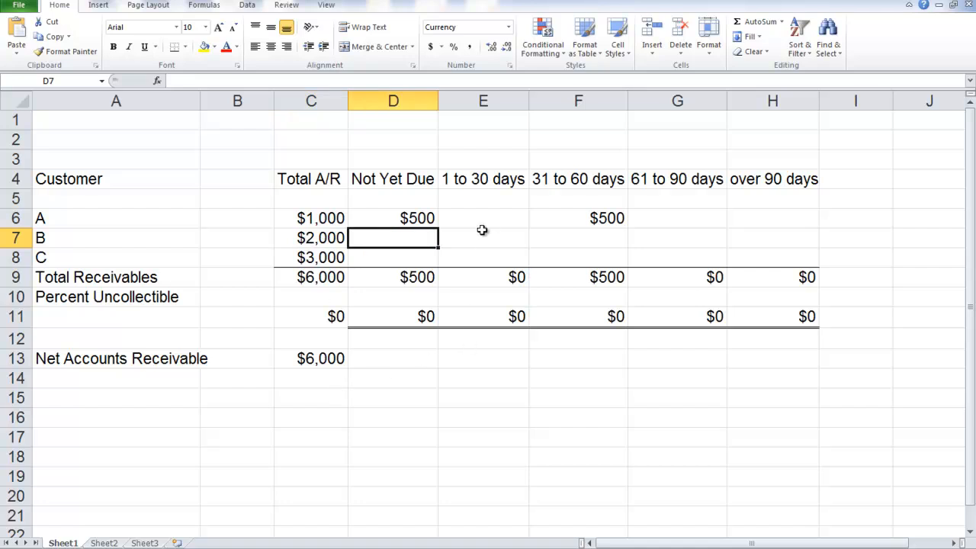
pyautogui.write('$')
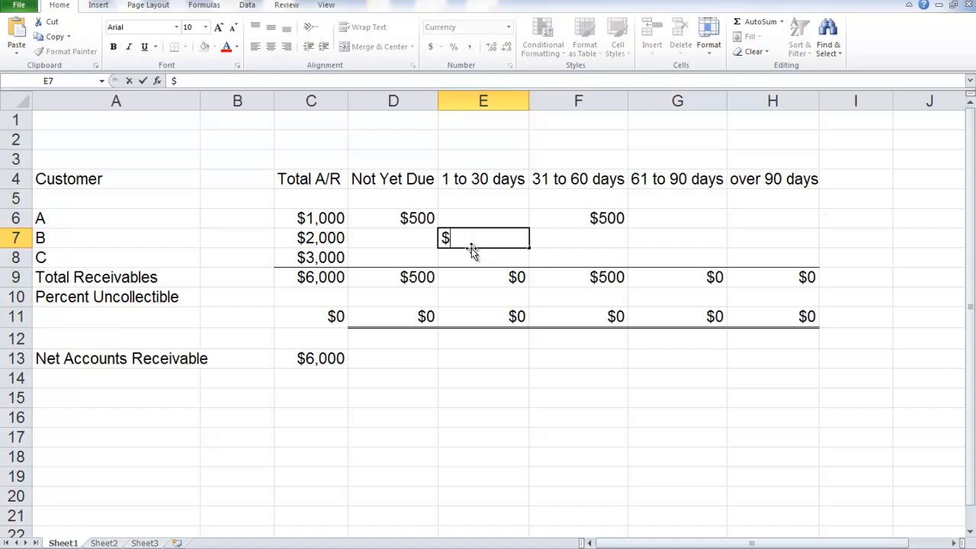
pyautogui.press('Return')
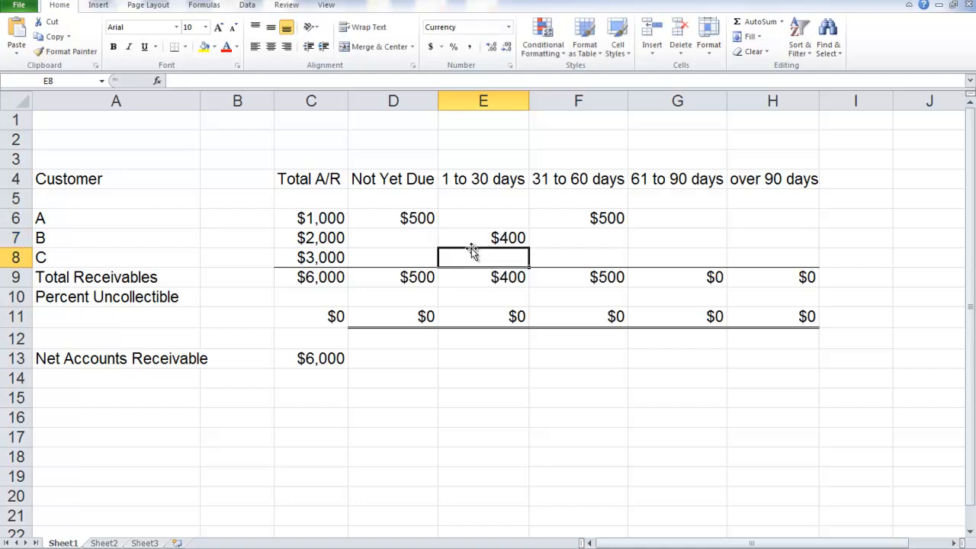
pyautogui.click(677, 238)
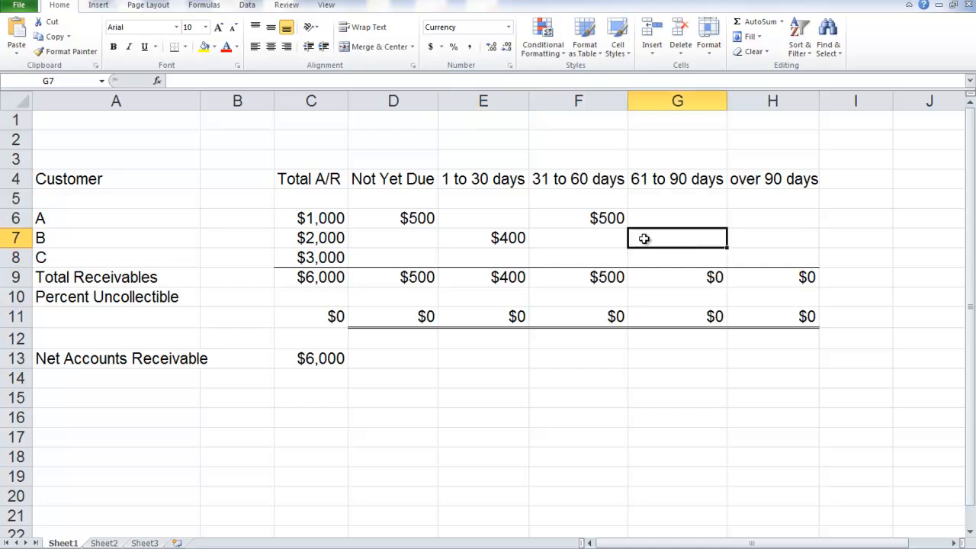
pyautogui.write('$700')
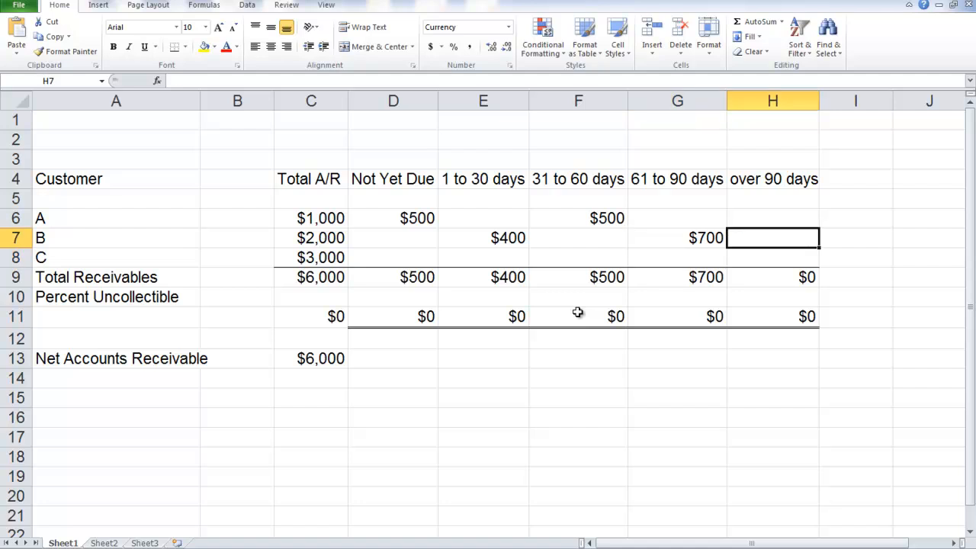
pyautogui.write('9')
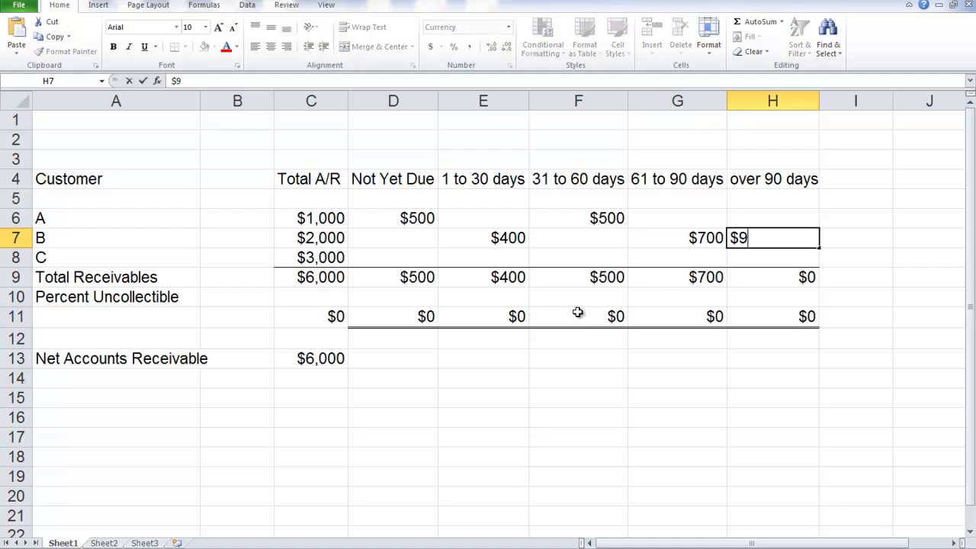
pyautogui.press('Return')
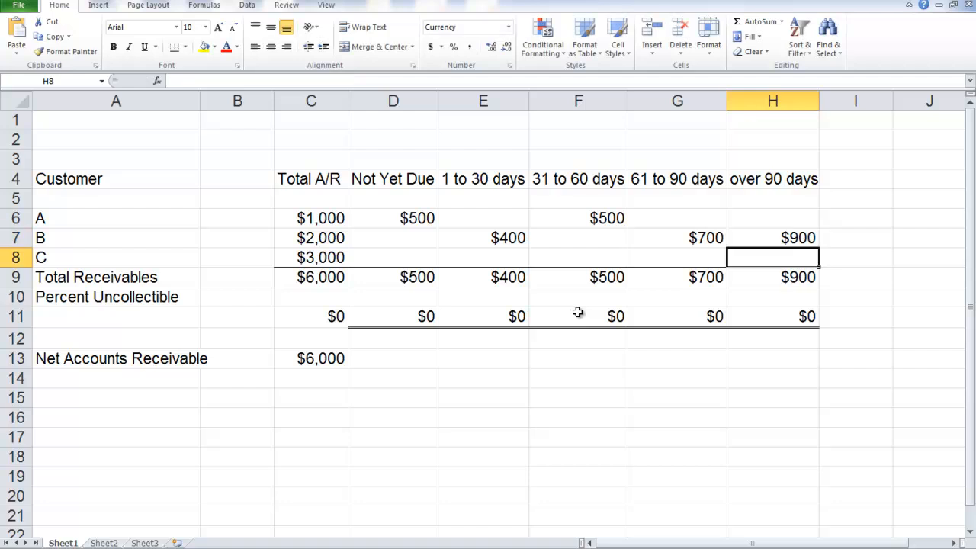
# - Enter customer C's $400 Not Yet Due, $600 at 1 to 30 days and $2,000 at 31 to 60 days
pyautogui.click(394, 256)
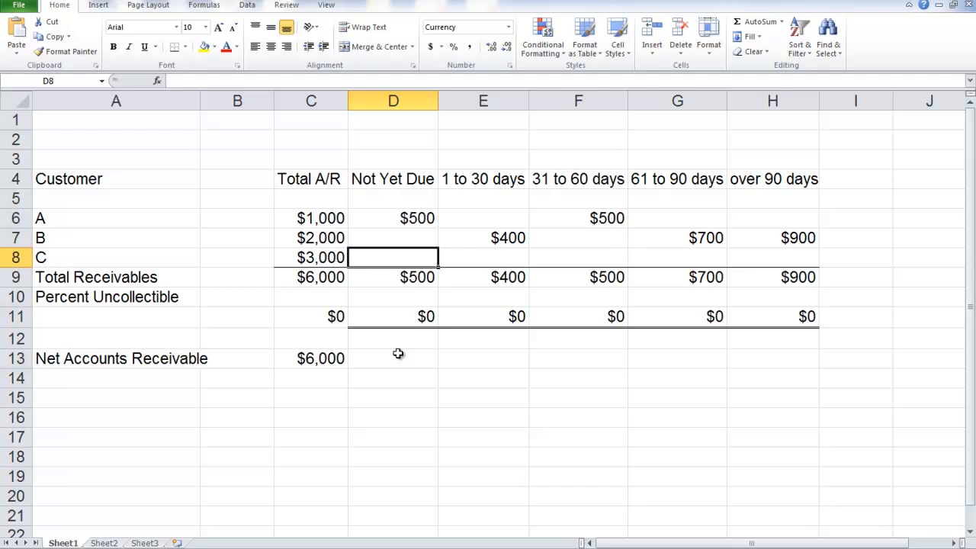
pyautogui.write('$400')
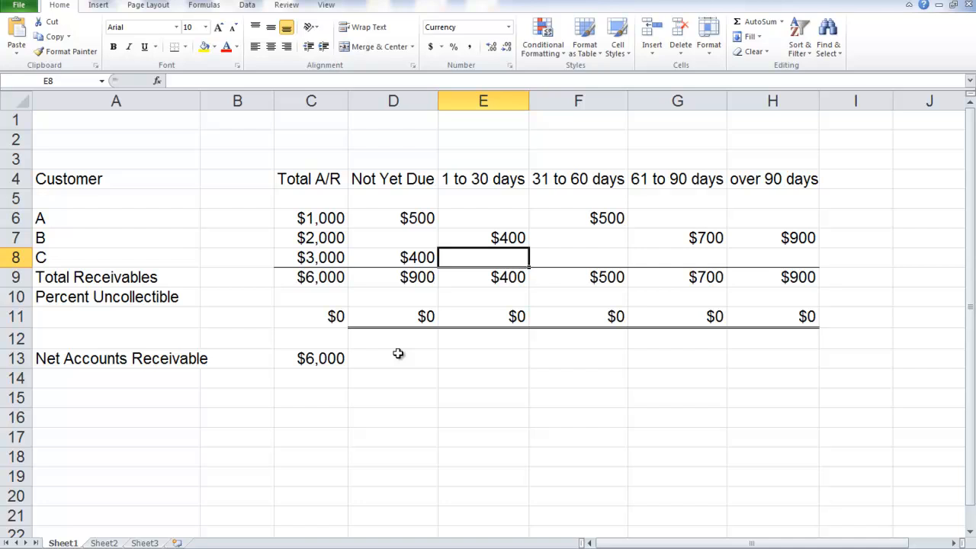
pyautogui.moveTo(582, 296)
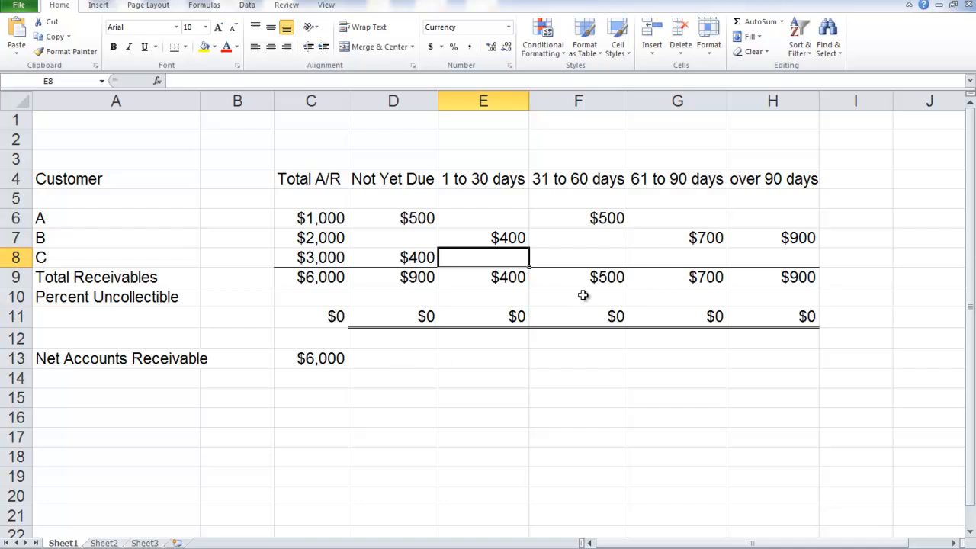
pyautogui.moveTo(509, 329)
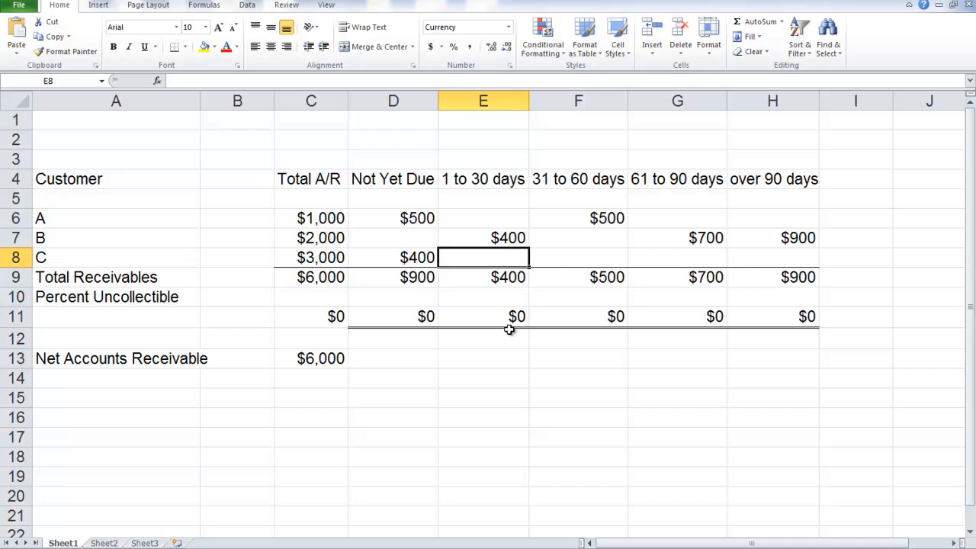
pyautogui.write('$600')
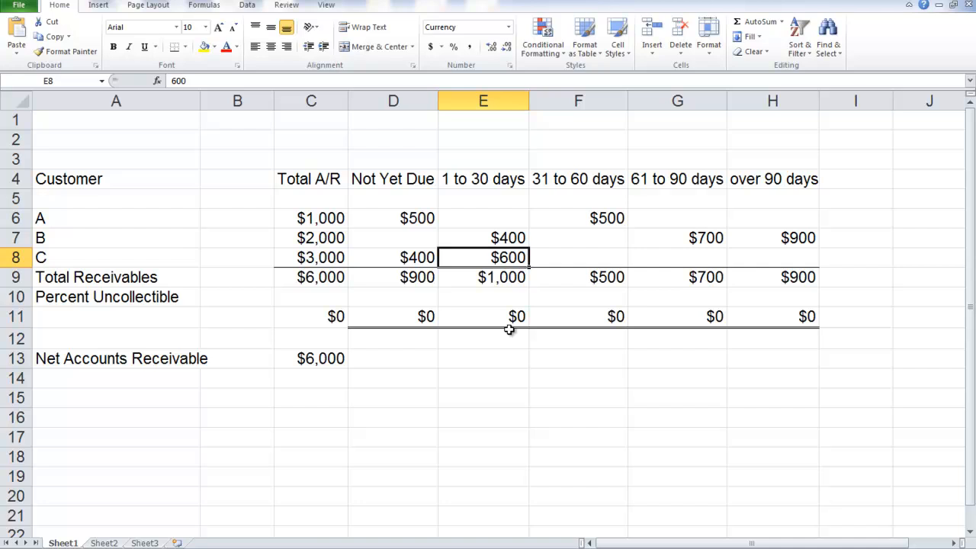
pyautogui.click(578, 256)
pyautogui.write('$2,000')
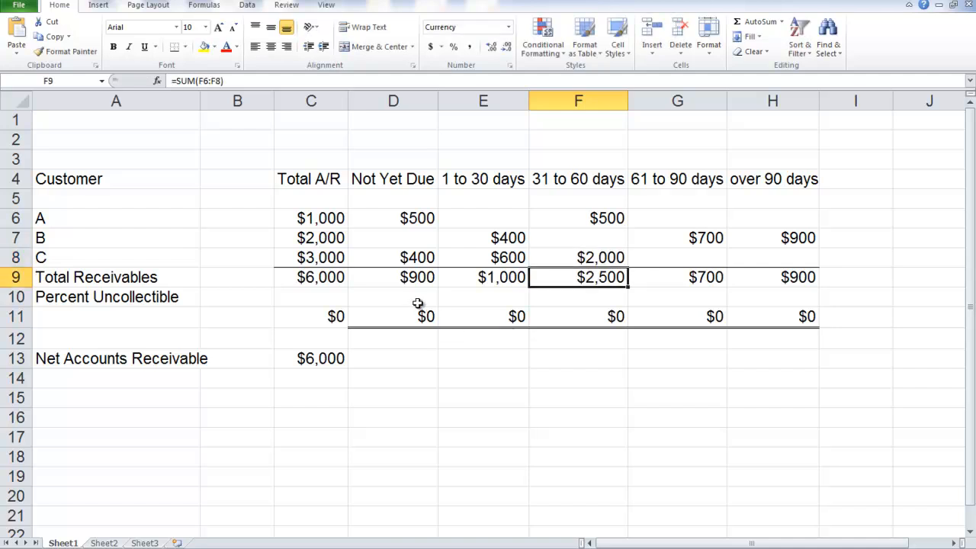
# - Enter uncollectible rates of 2%, 3%, 11%, 30% and 50% across the age buckets
pyautogui.click(394, 296)
pyautogui.write('2')
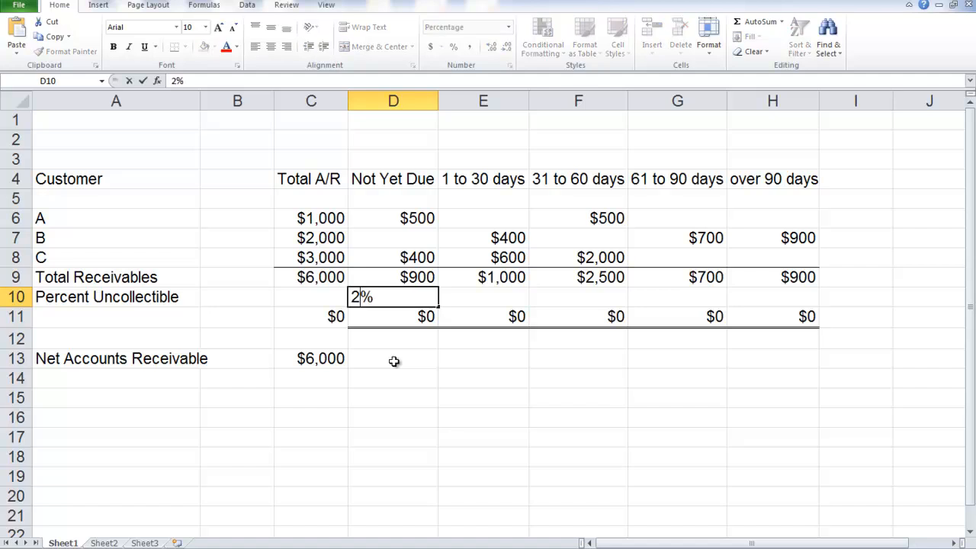
pyautogui.press('Return')
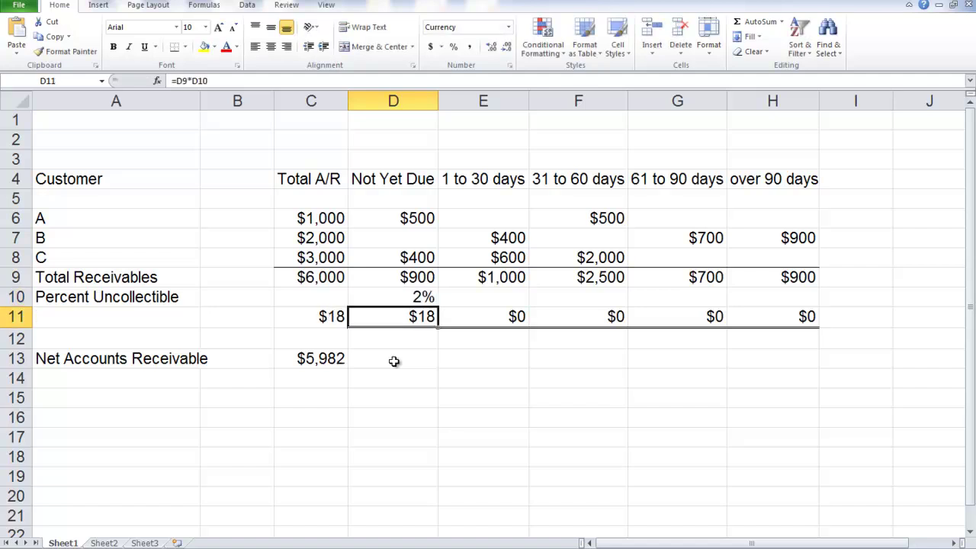
pyautogui.moveTo(454, 393)
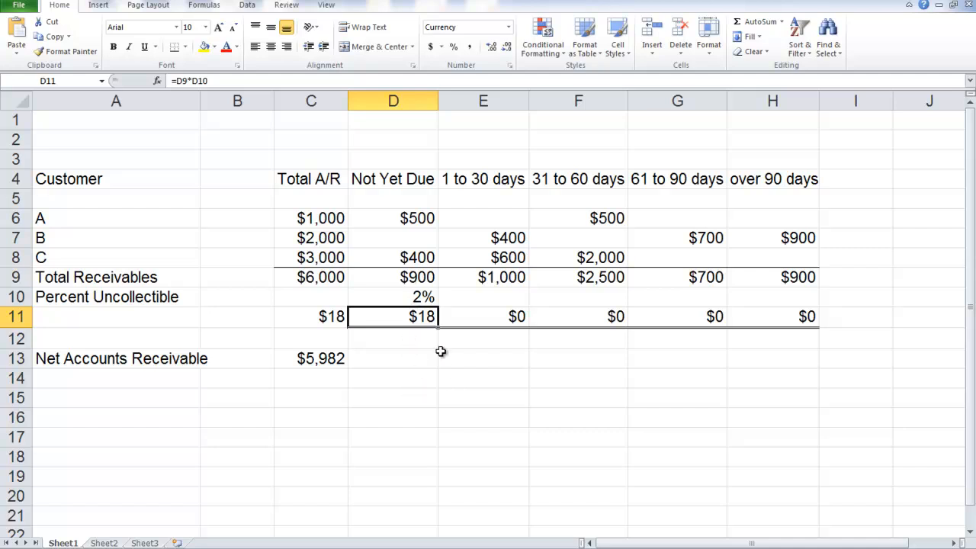
pyautogui.click(482, 296)
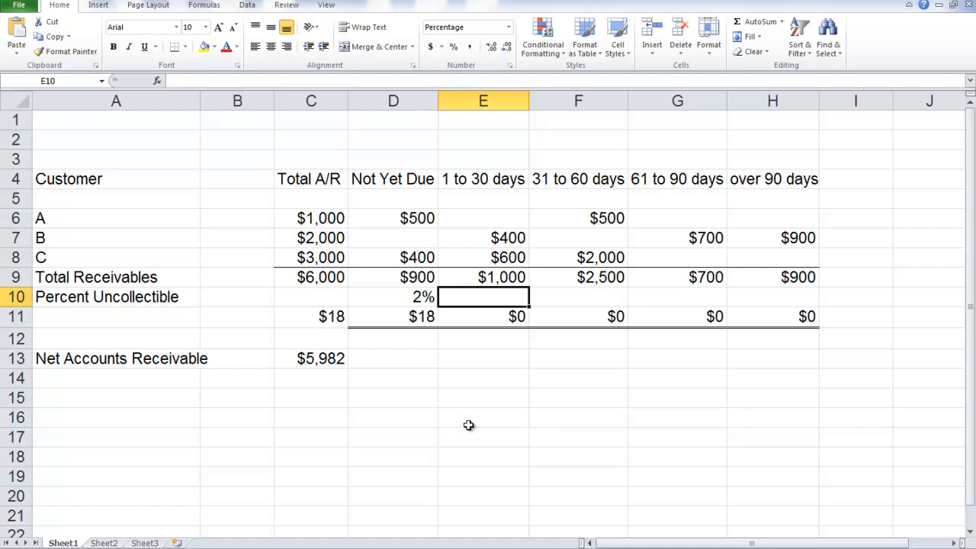
pyautogui.write('3%')
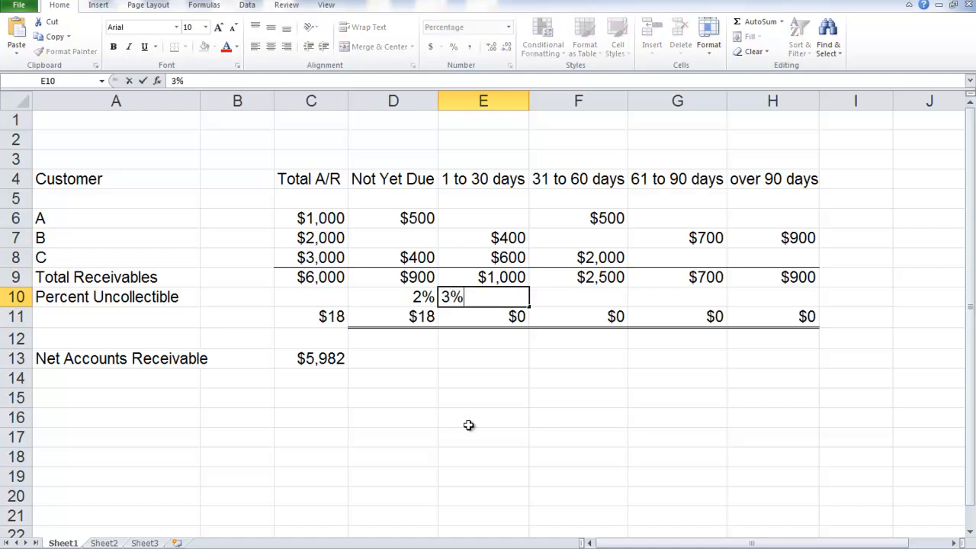
pyautogui.press('Tab')
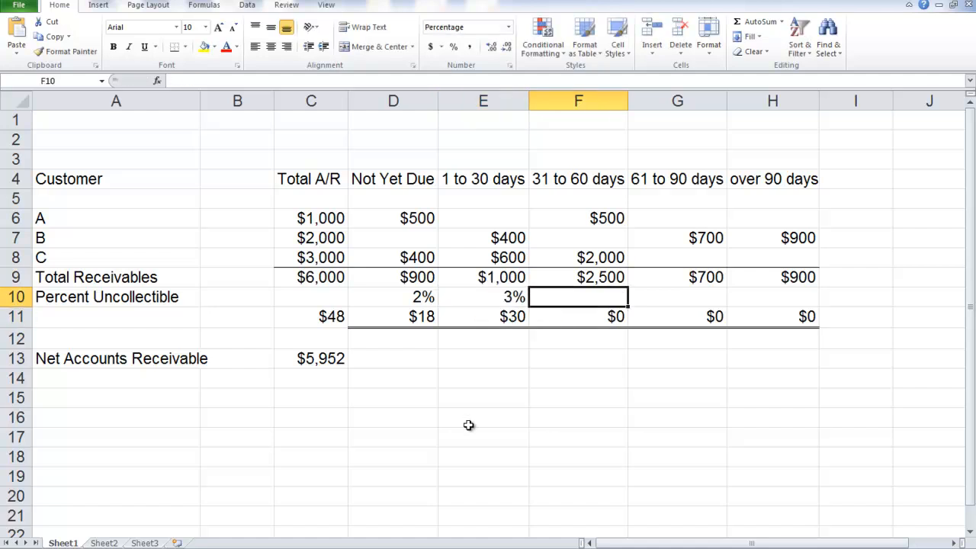
pyautogui.write('11%')
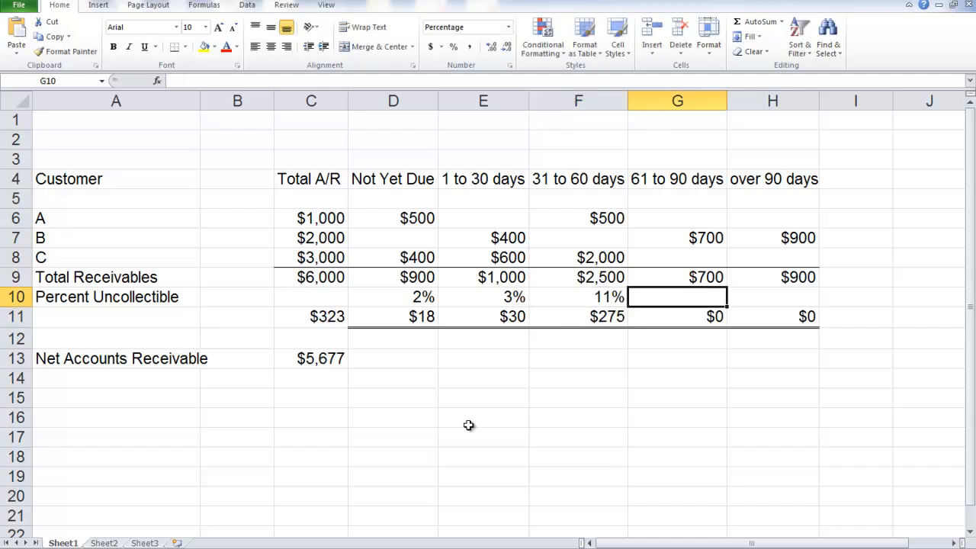
pyautogui.write('30%')
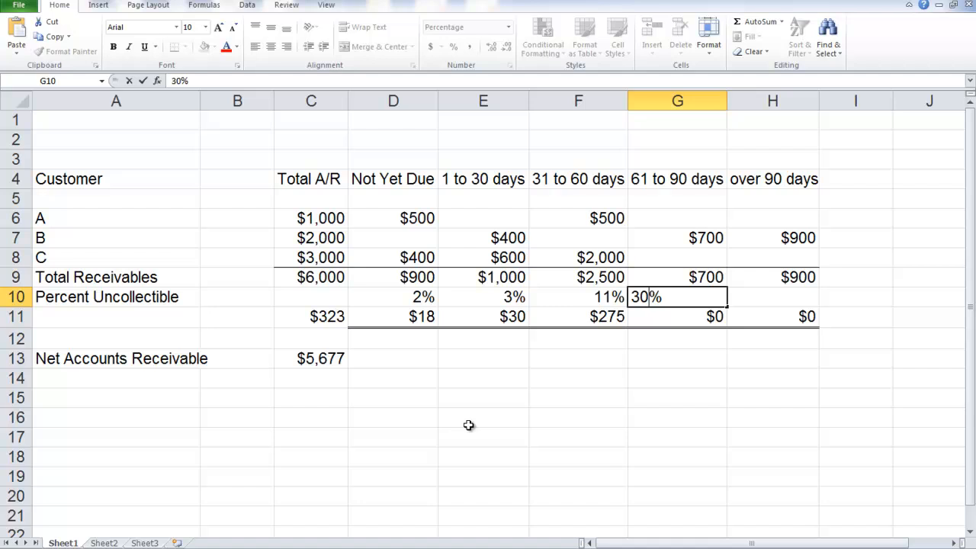
pyautogui.press('Return')
pyautogui.write('5')
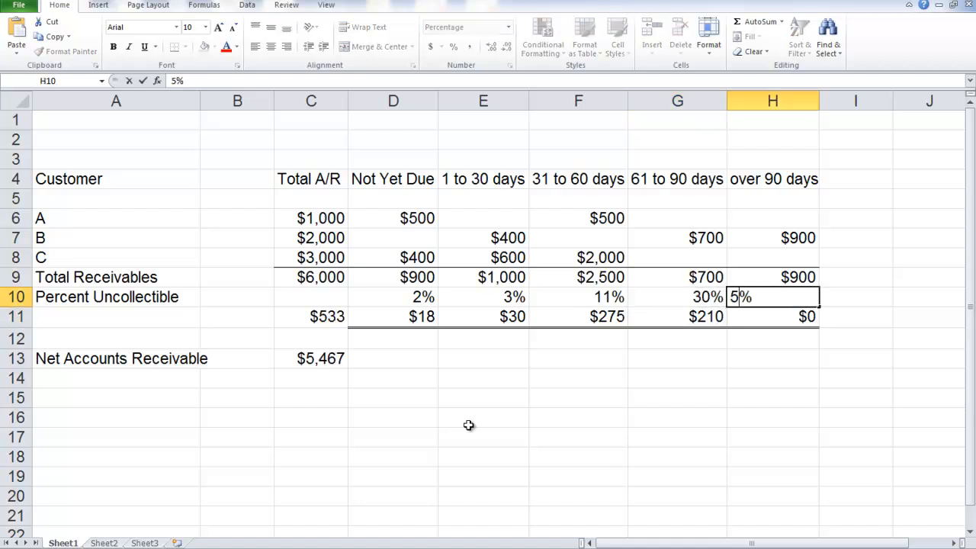
pyautogui.press('Return')
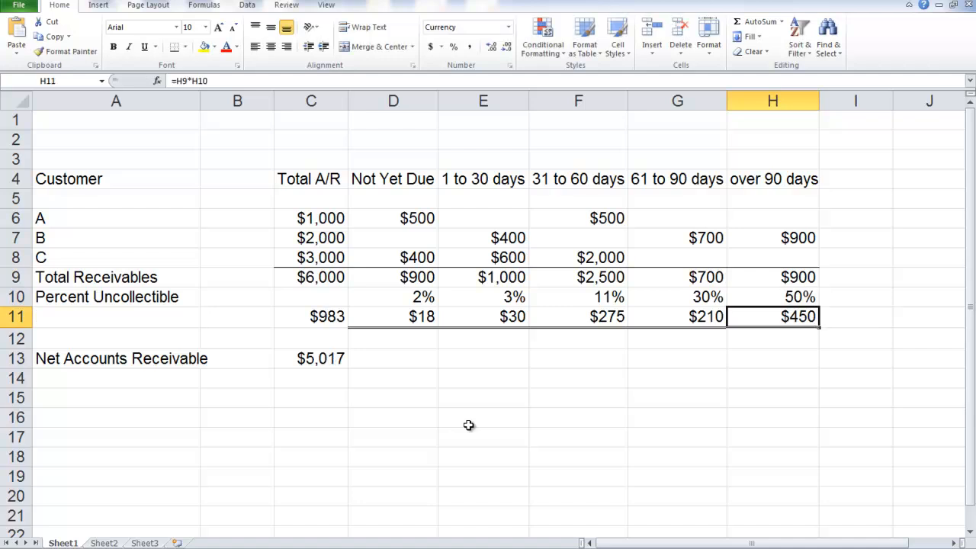
pyautogui.moveTo(369, 341)
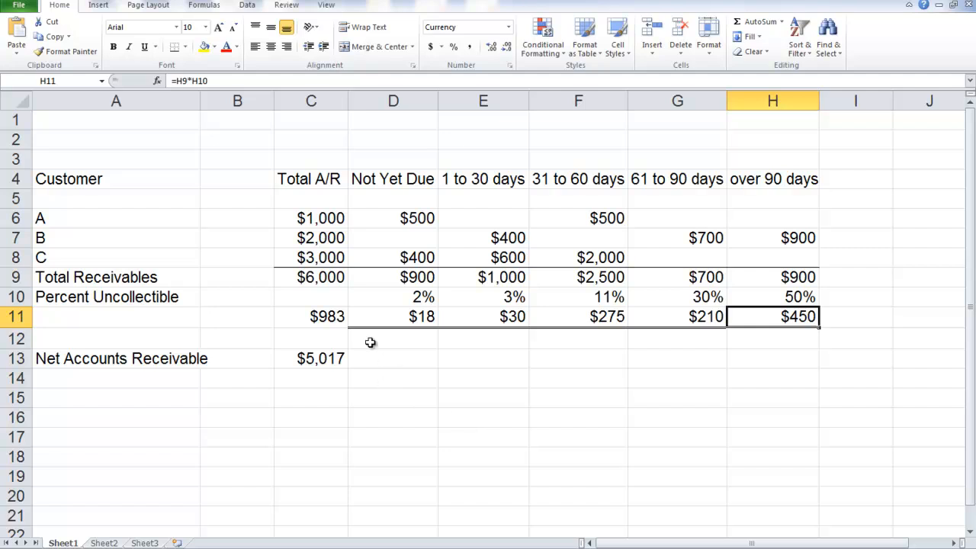
# - Check the $983 total allowance formula and $5,017 net receivables, then select C16
pyautogui.click(311, 316)
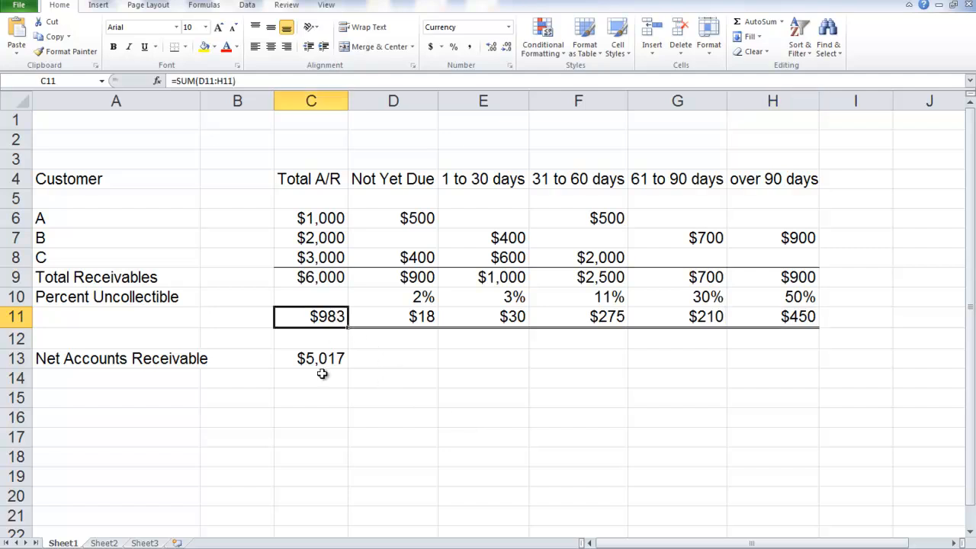
pyautogui.moveTo(316, 297)
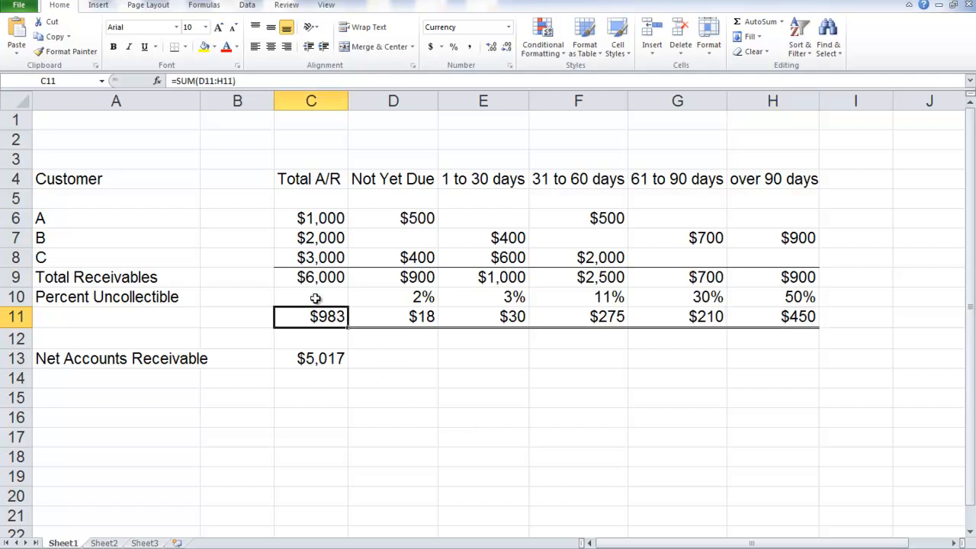
pyautogui.click(311, 278)
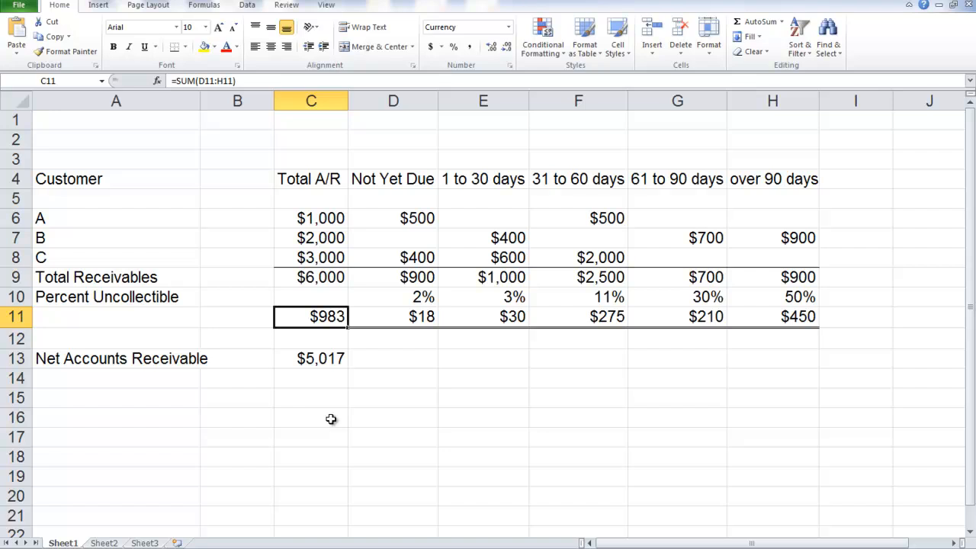
pyautogui.click(311, 418)
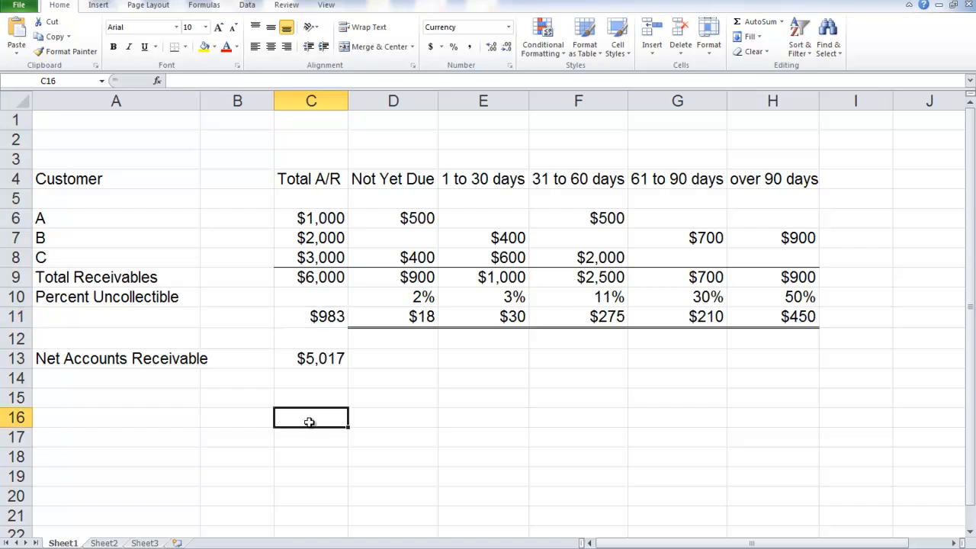
pyautogui.moveTo(305, 474)
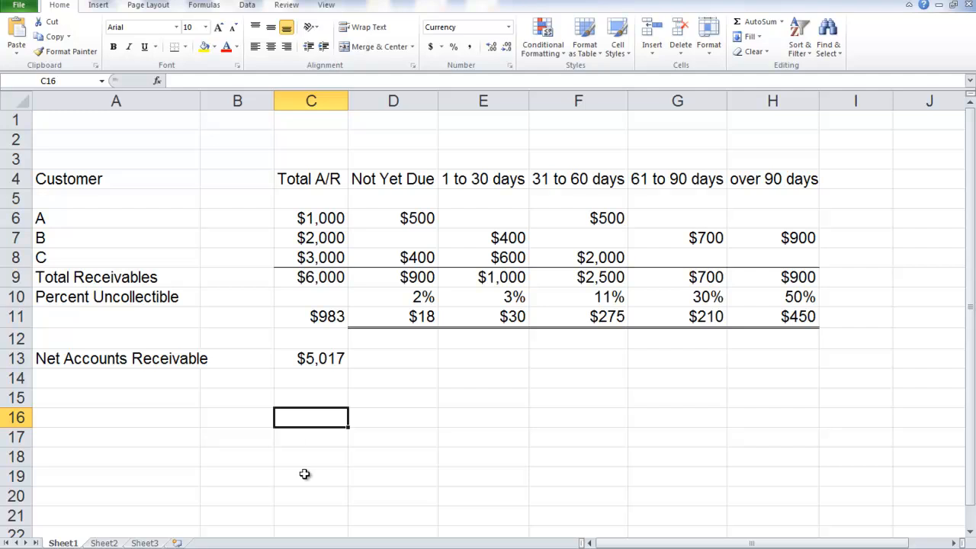
# - Label C16 'Allowance for Doubtful Accounts' for the credit side of the entry
pyautogui.write('Allowance for')
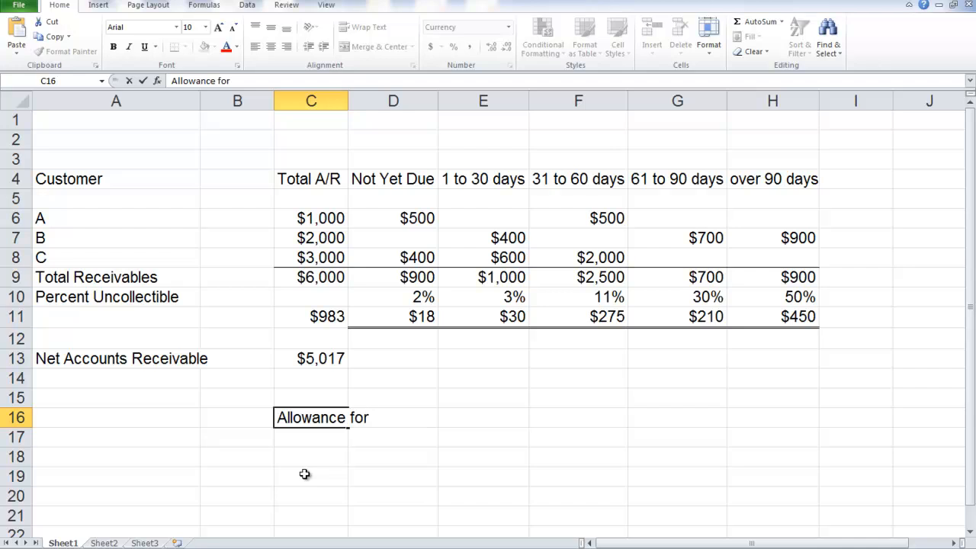
pyautogui.write('Do')
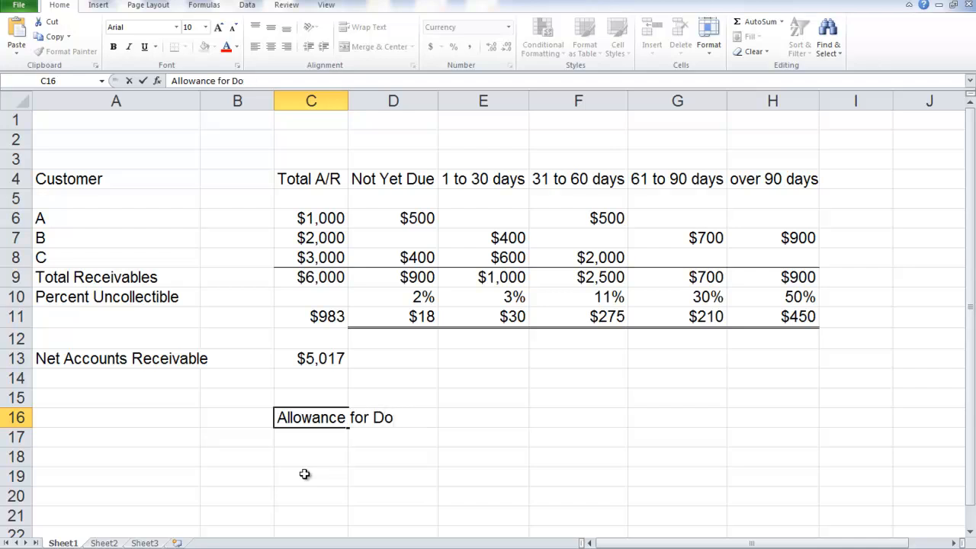
pyautogui.write('ubt')
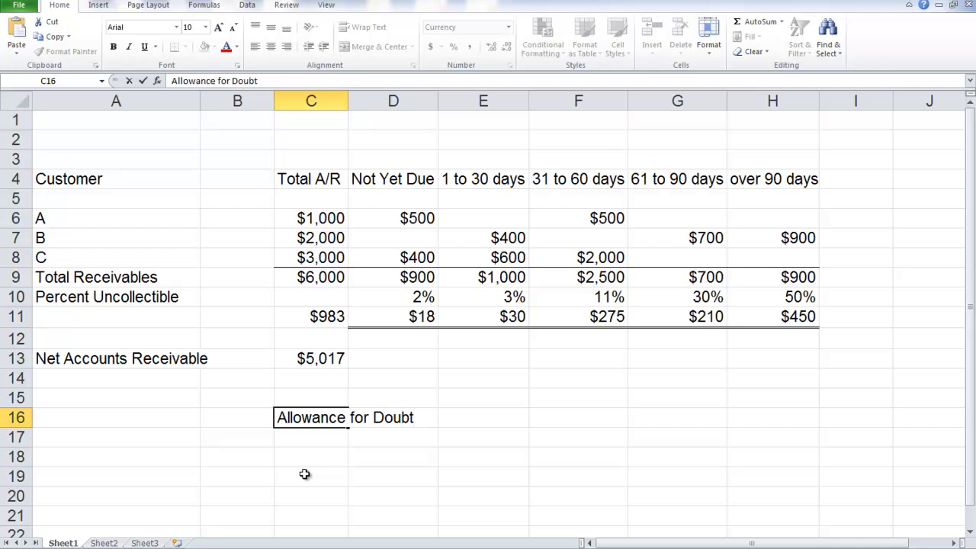
pyautogui.write('ful Accounts')
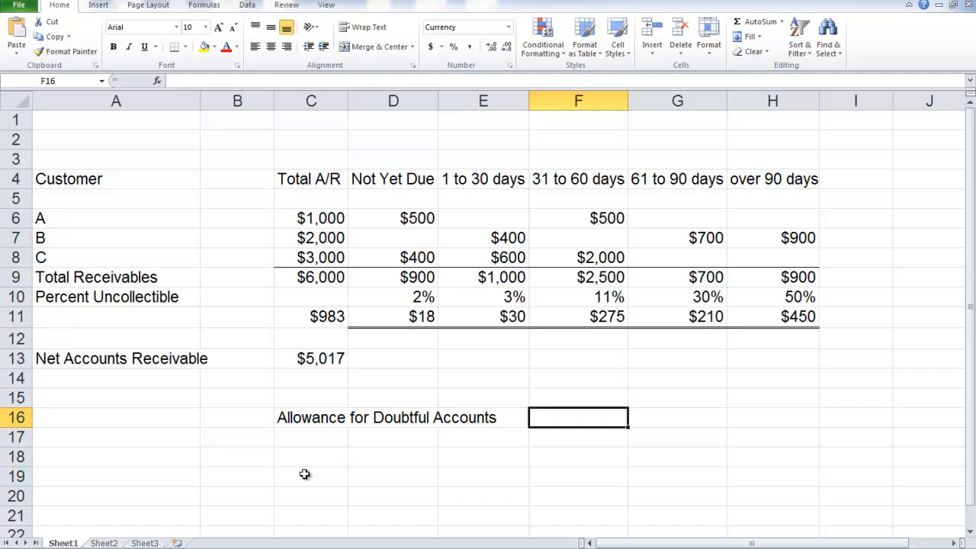
# - Enter 'Bad debt expense' debited $983 in row 15 and the $983 allowance credit in row 16
pyautogui.click(312, 396)
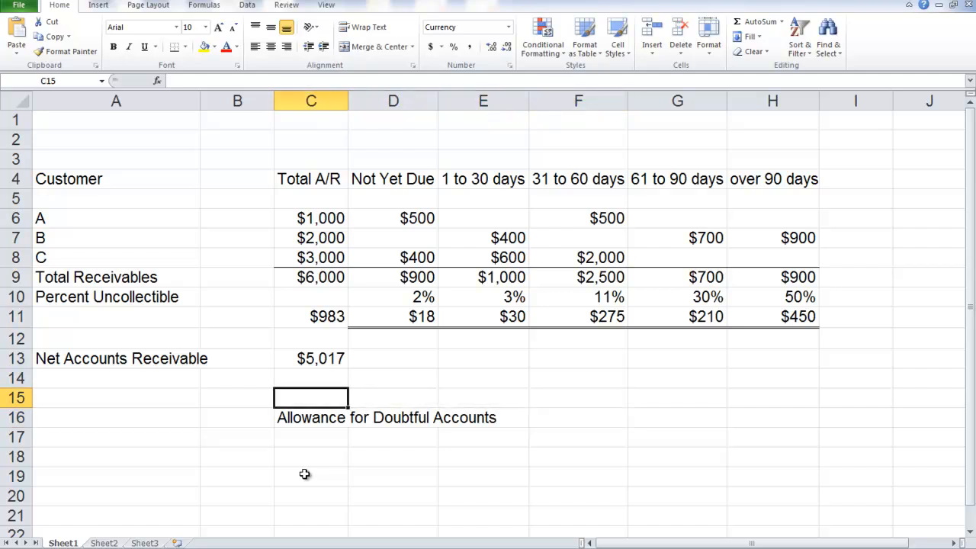
pyautogui.write('Bad')
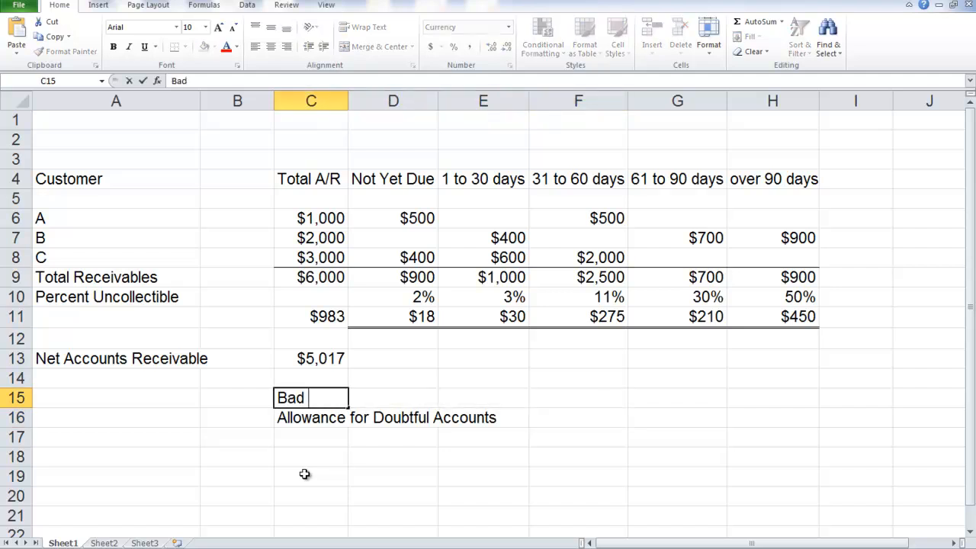
pyautogui.write('debt expense')
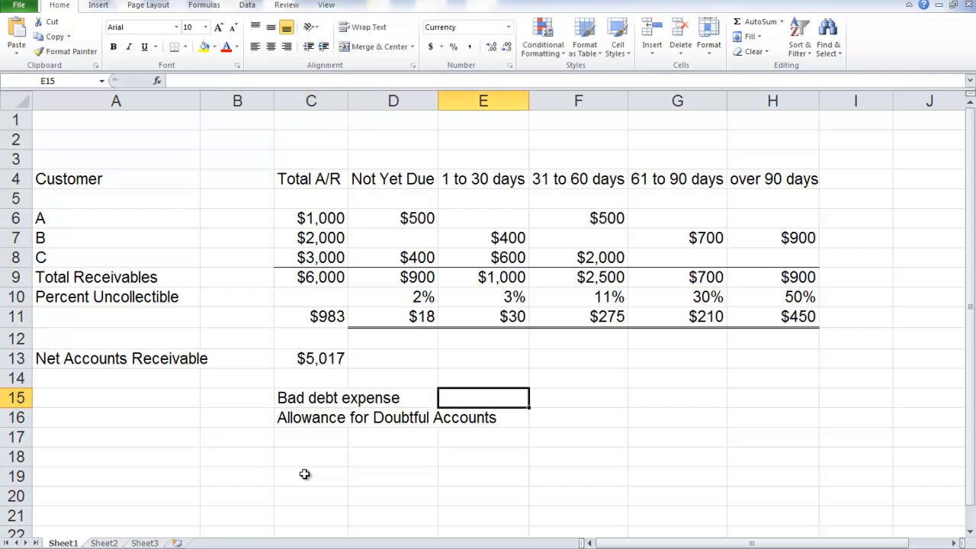
pyautogui.write('$983')
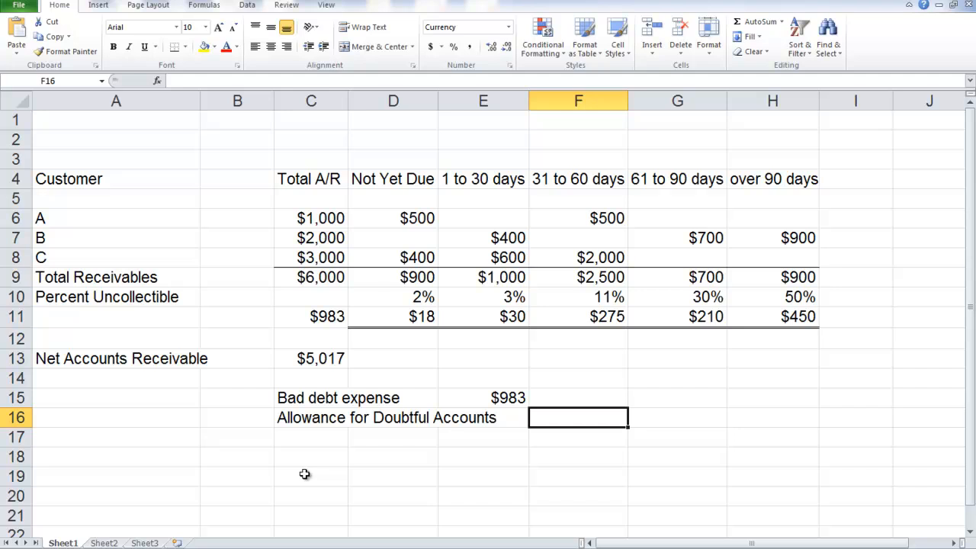
pyautogui.write('$987')
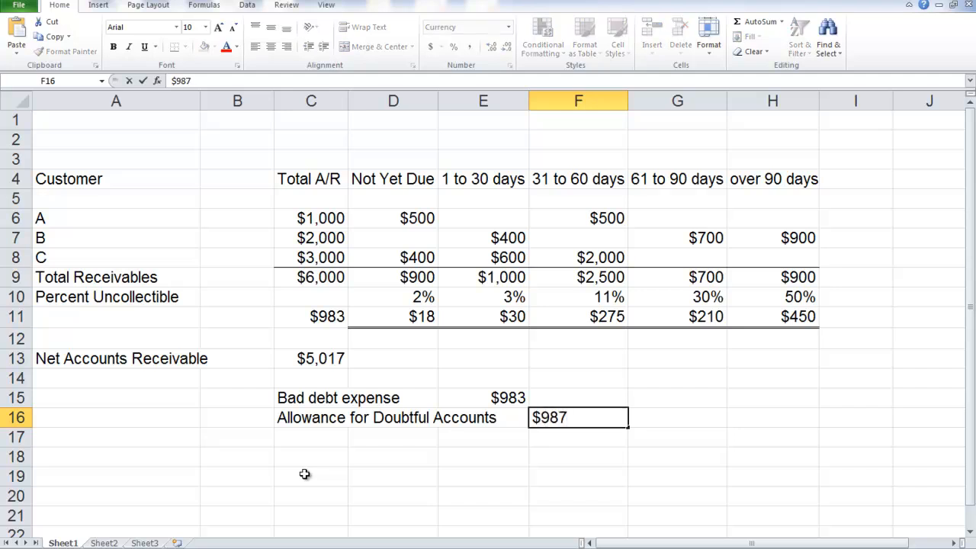
pyautogui.write('3')
pyautogui.press('Return')
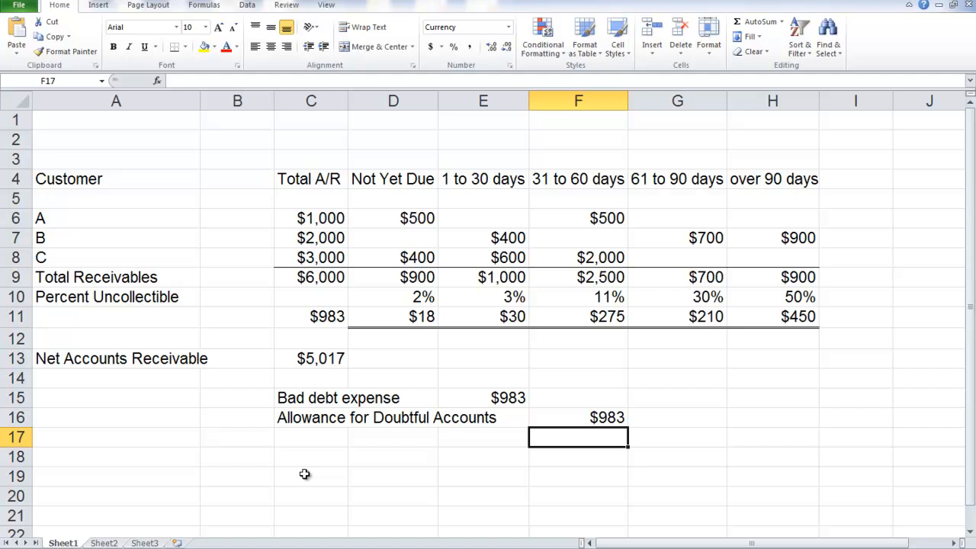
pyautogui.click(116, 316)
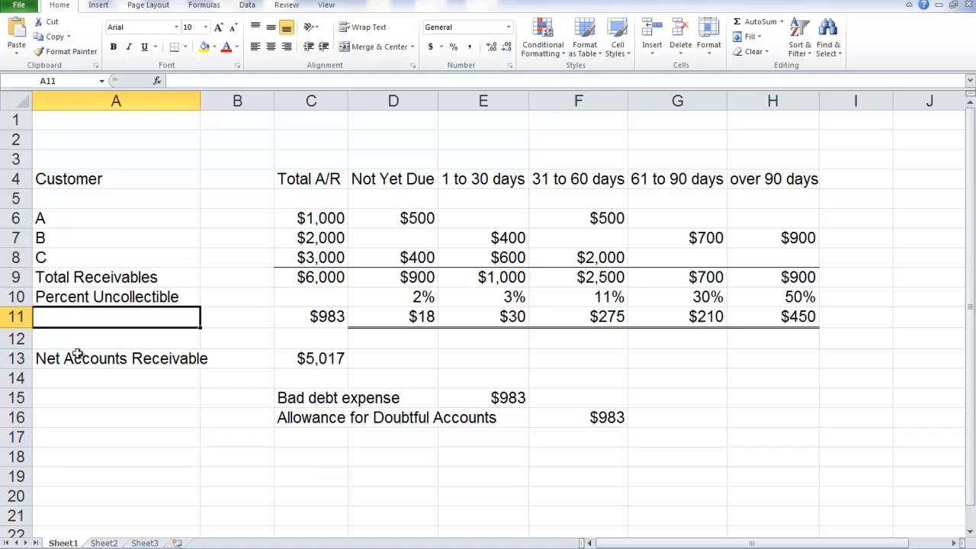
# - Type 'Allowance for Doubtful Accounts' as the row 11 label beside its $983 total
pyautogui.write('Allowance for Dou')
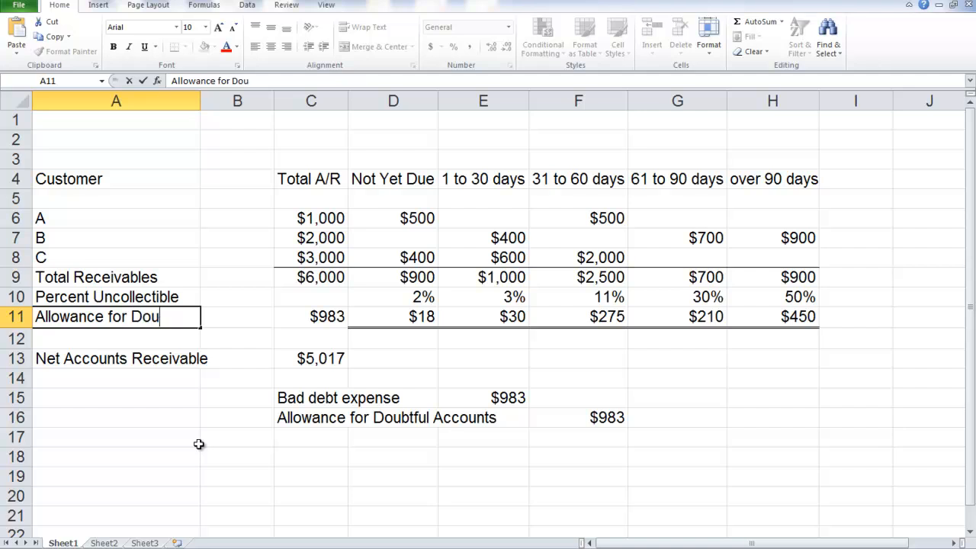
pyautogui.write('btful Accounts')
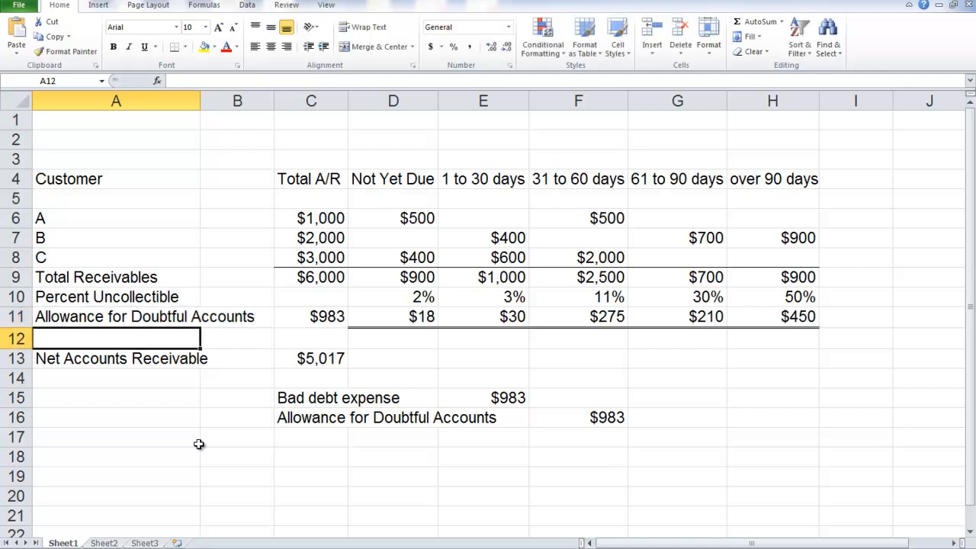
pyautogui.click(311, 476)
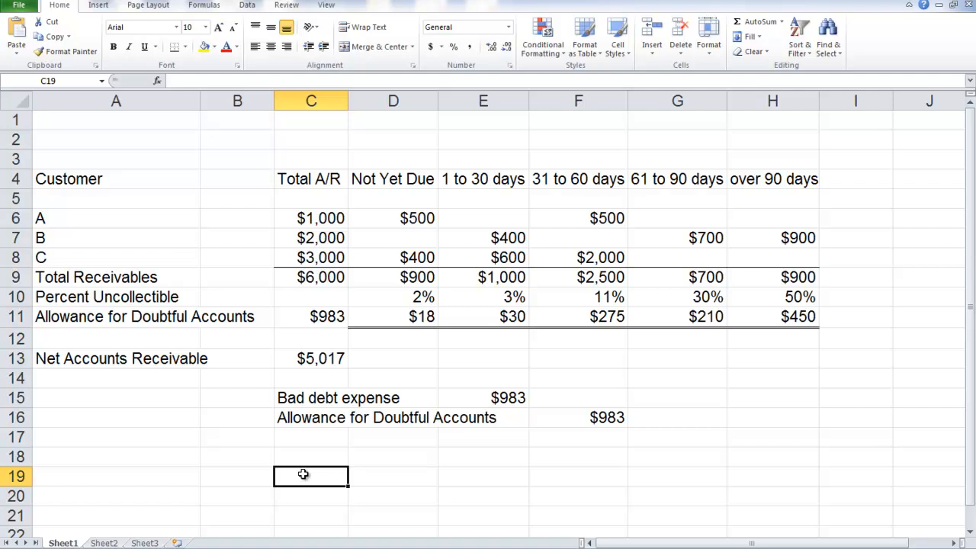
# - Paste the Allowance label into C18 and add 'Accounts Receivable' in D19
pyautogui.click(312, 458)
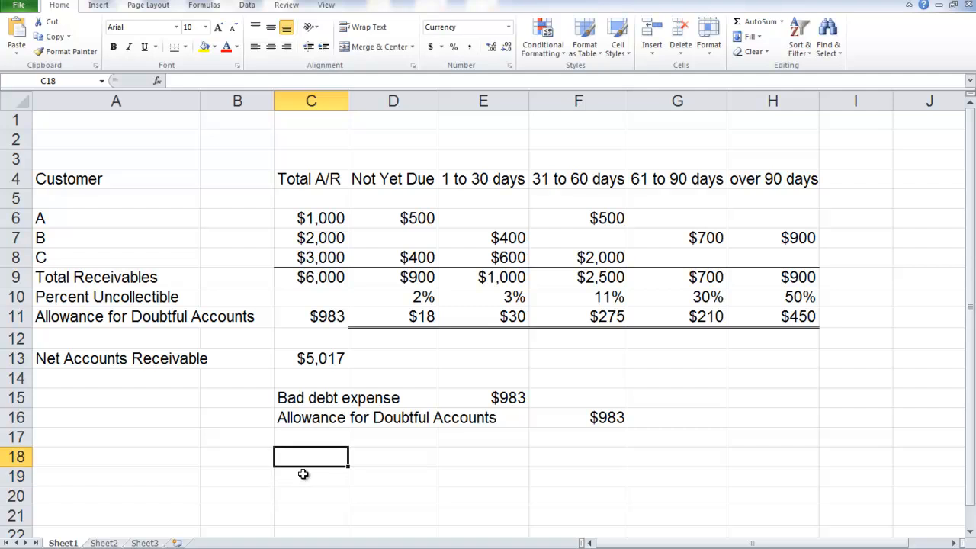
pyautogui.click(311, 418)
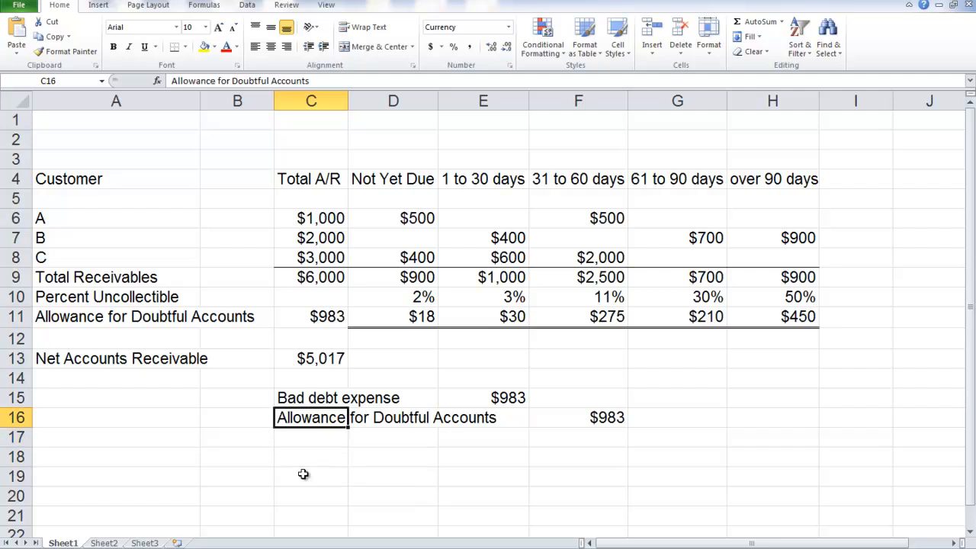
pyautogui.click(311, 456)
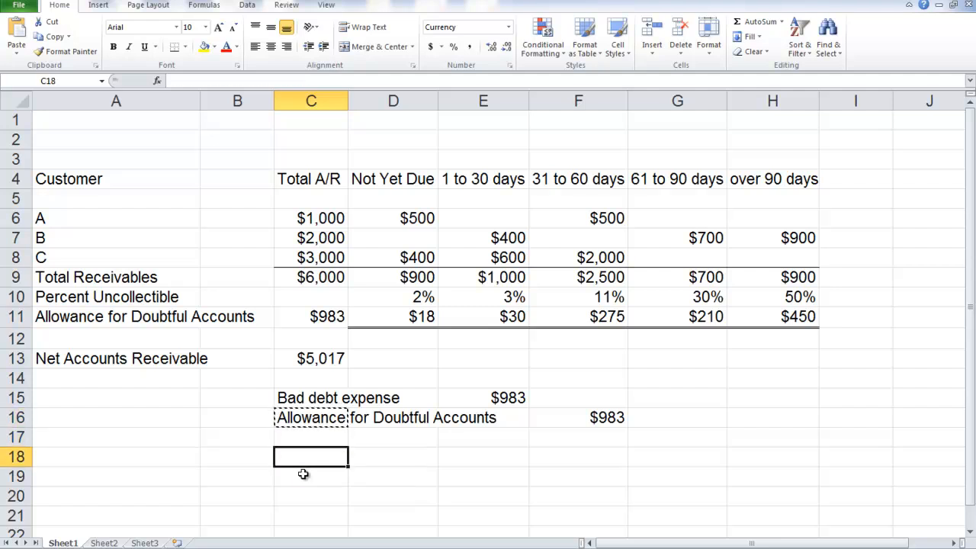
pyautogui.press('ctrl+v')
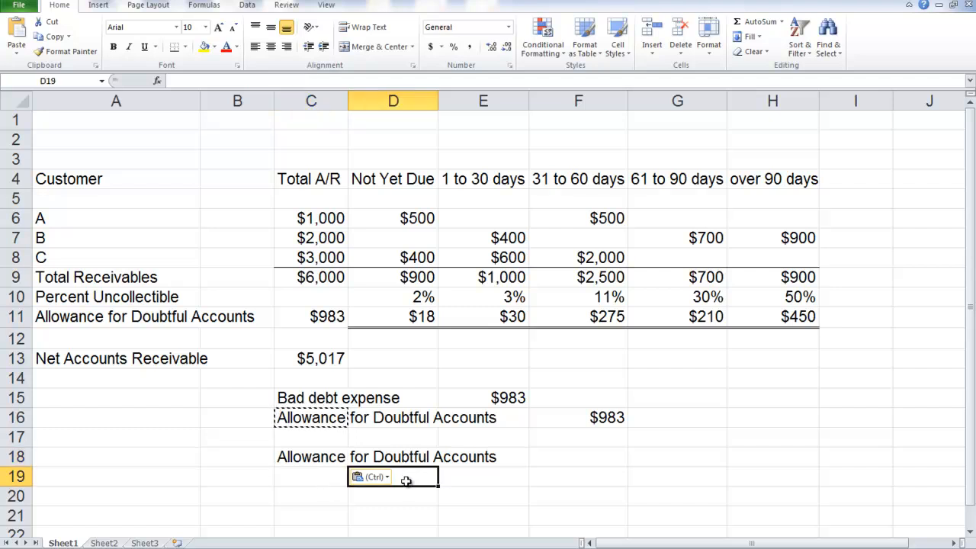
pyautogui.write('Accounts Receivable')
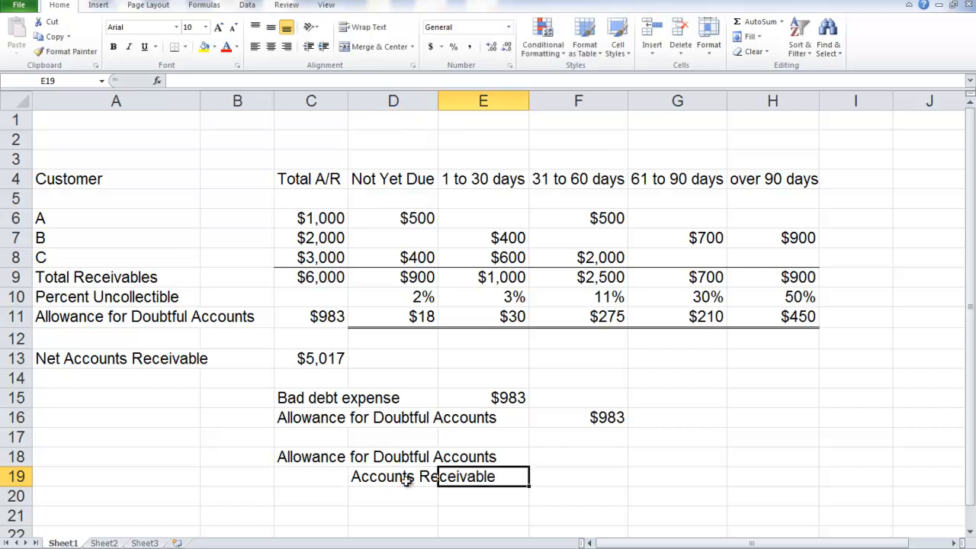
# - Enter the $983 write-off debit in F18 and the $983 credit in G19
pyautogui.click(578, 456)
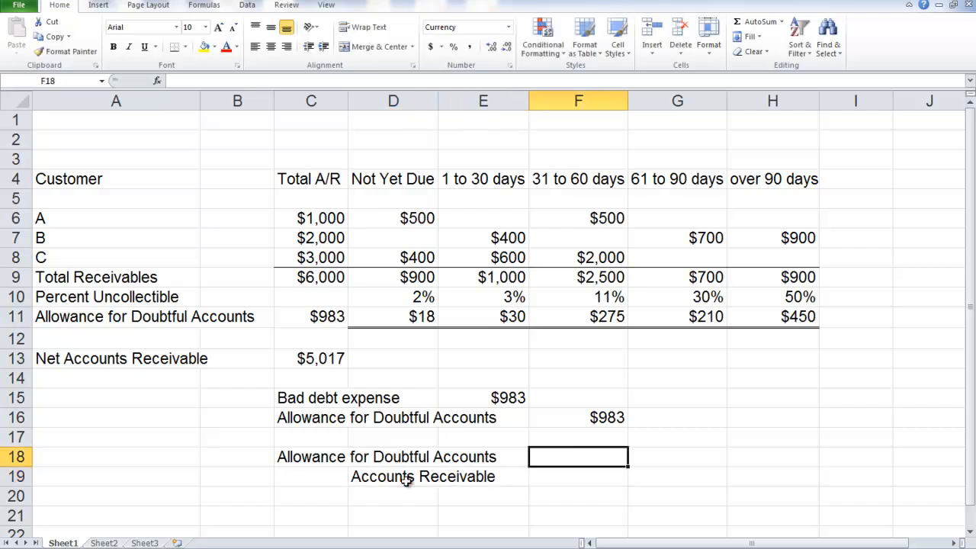
pyautogui.write('$')
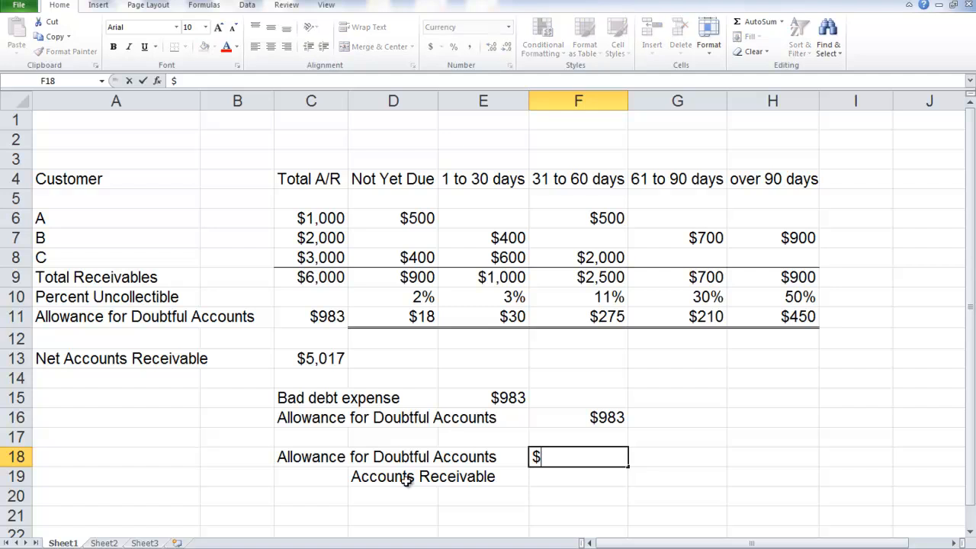
pyautogui.press('Return')
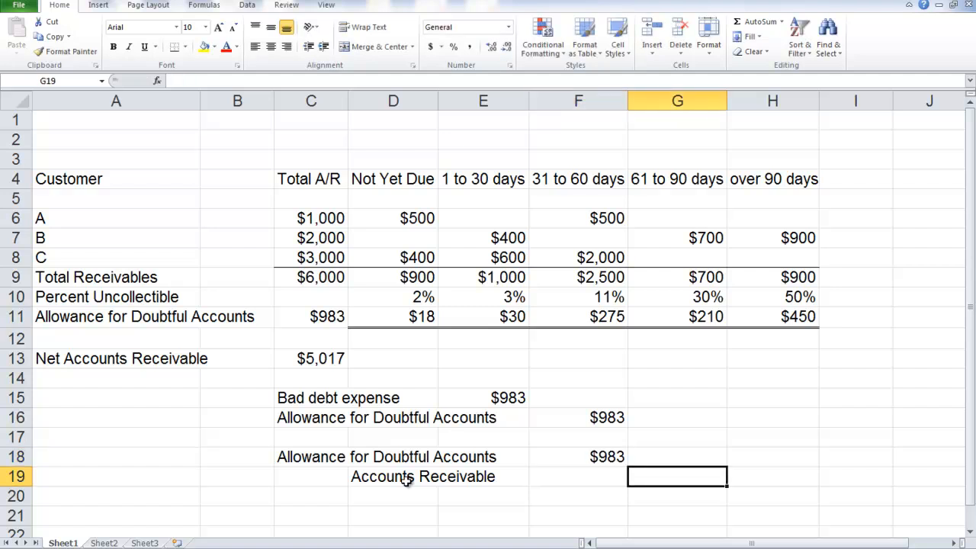
pyautogui.write('$983')
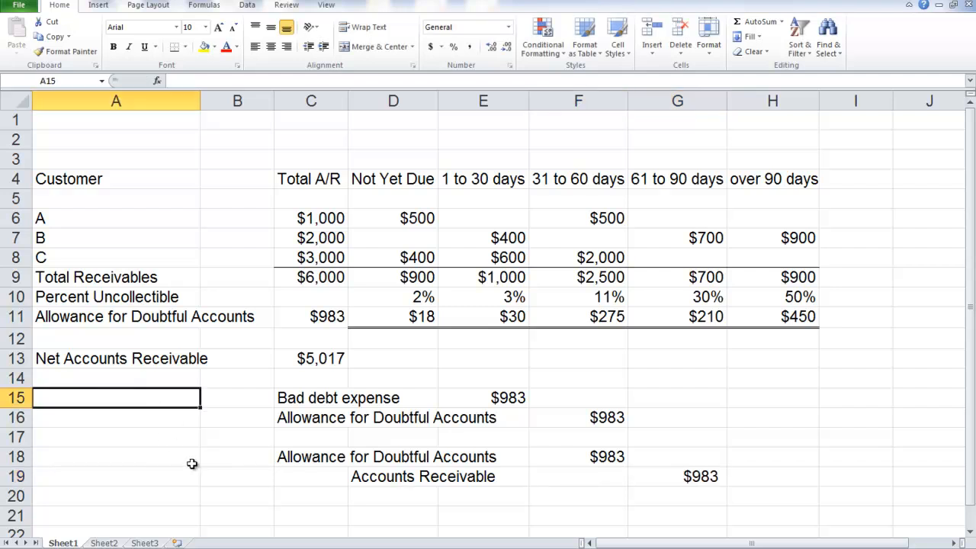
# - Label the entries 'Records a bad debt' in A15 and 'Writes off a bad debt' in A18
pyautogui.write('Recordd')
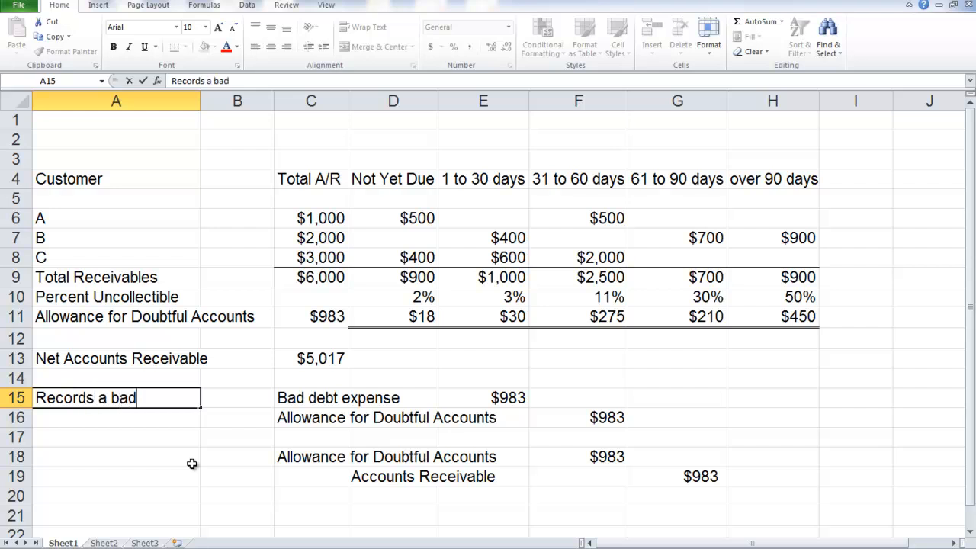
pyautogui.write('debt')
pyautogui.click(116, 457)
pyautogui.write('W')
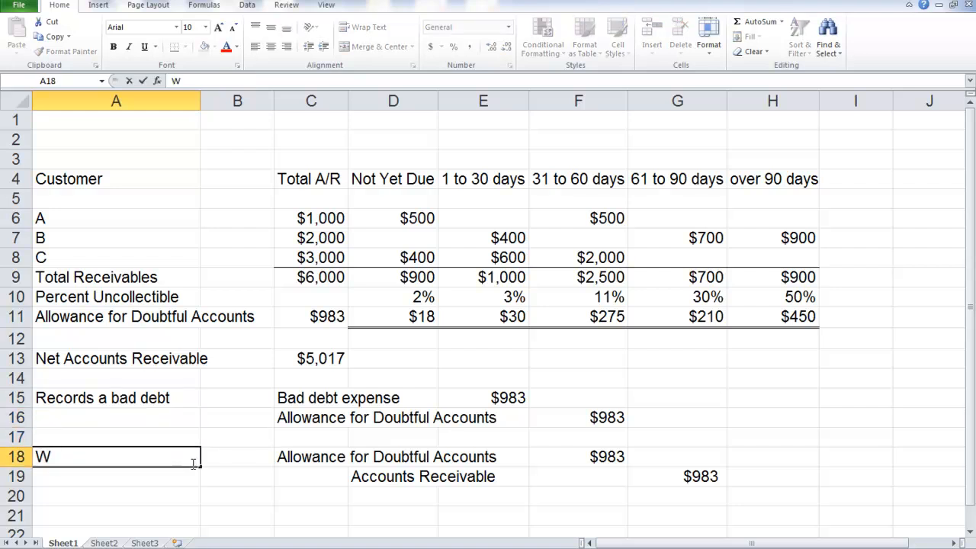
pyautogui.write('rites off')
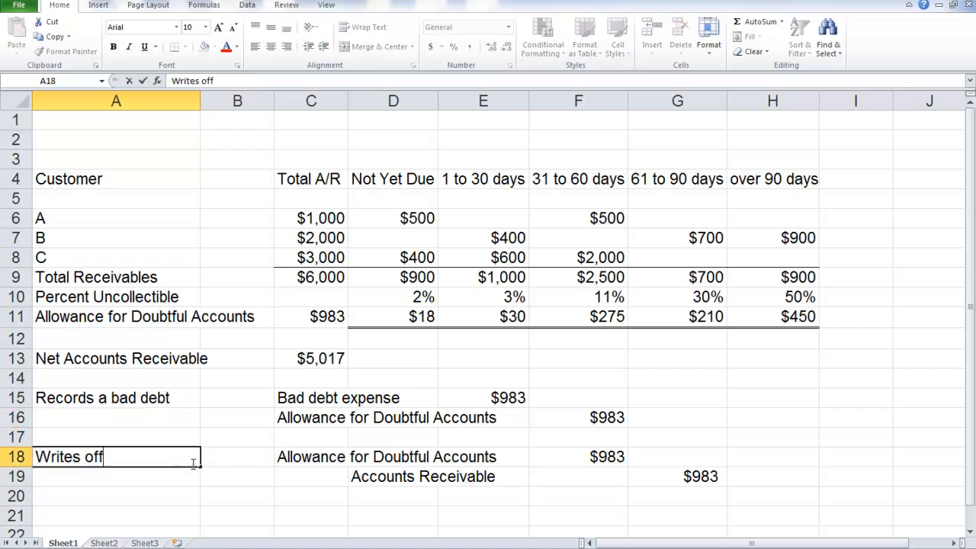
pyautogui.write('a bad d')
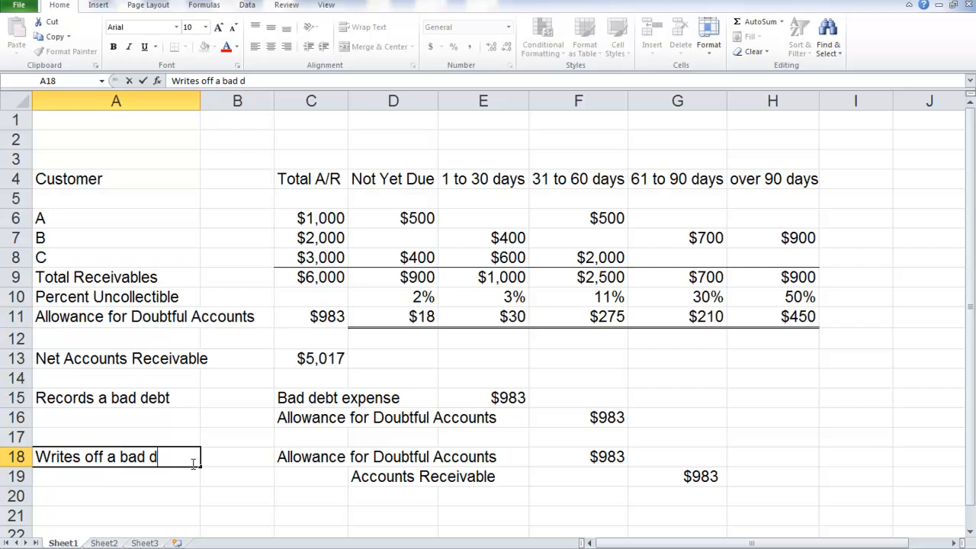